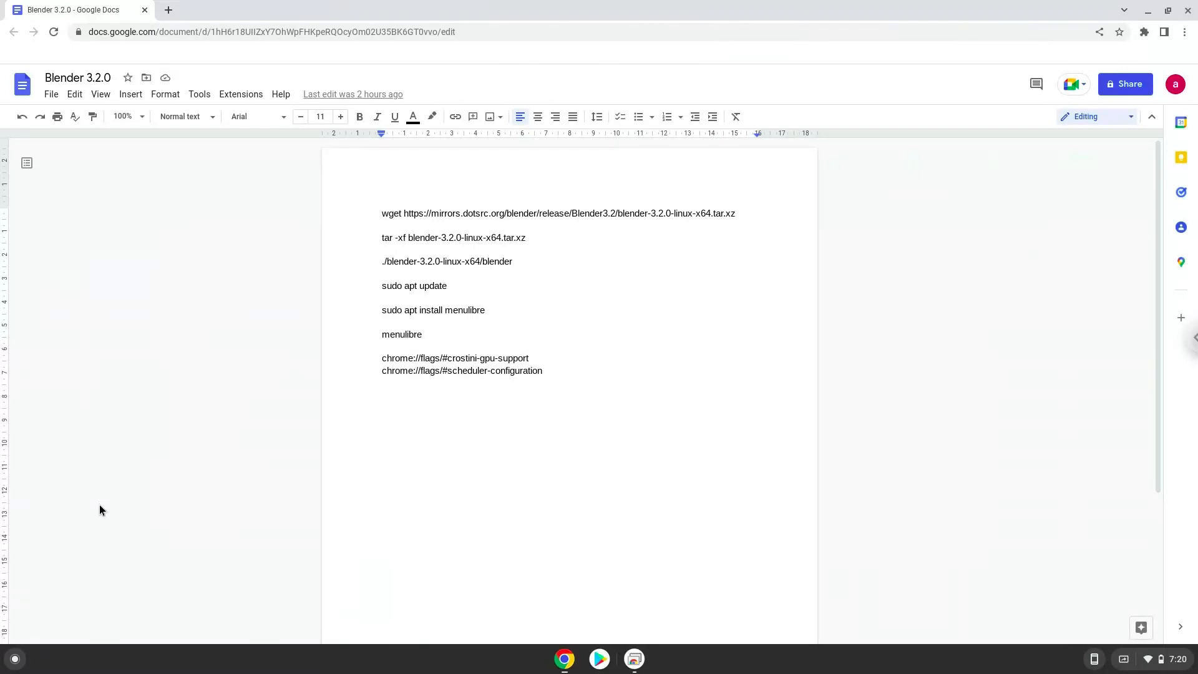
mouse_move(123, 499)
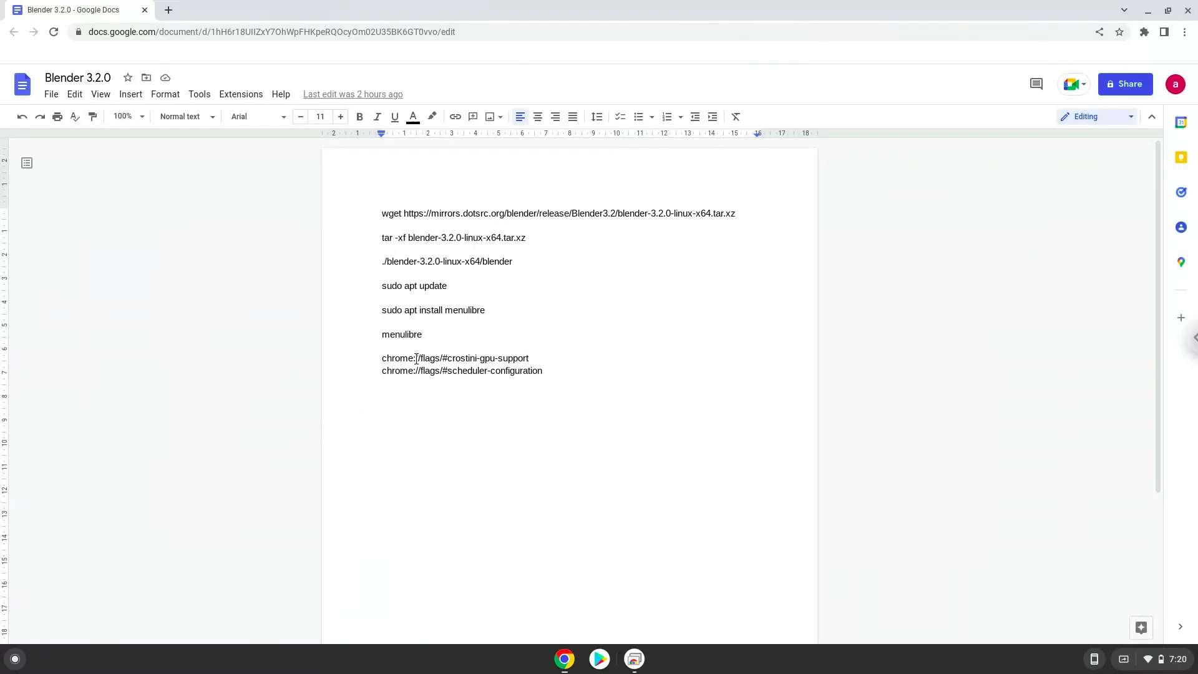
Copy the chrome://flags/#crostini-gpu-support address from the Blender 3.2.0 notes.
right_click(414, 358)
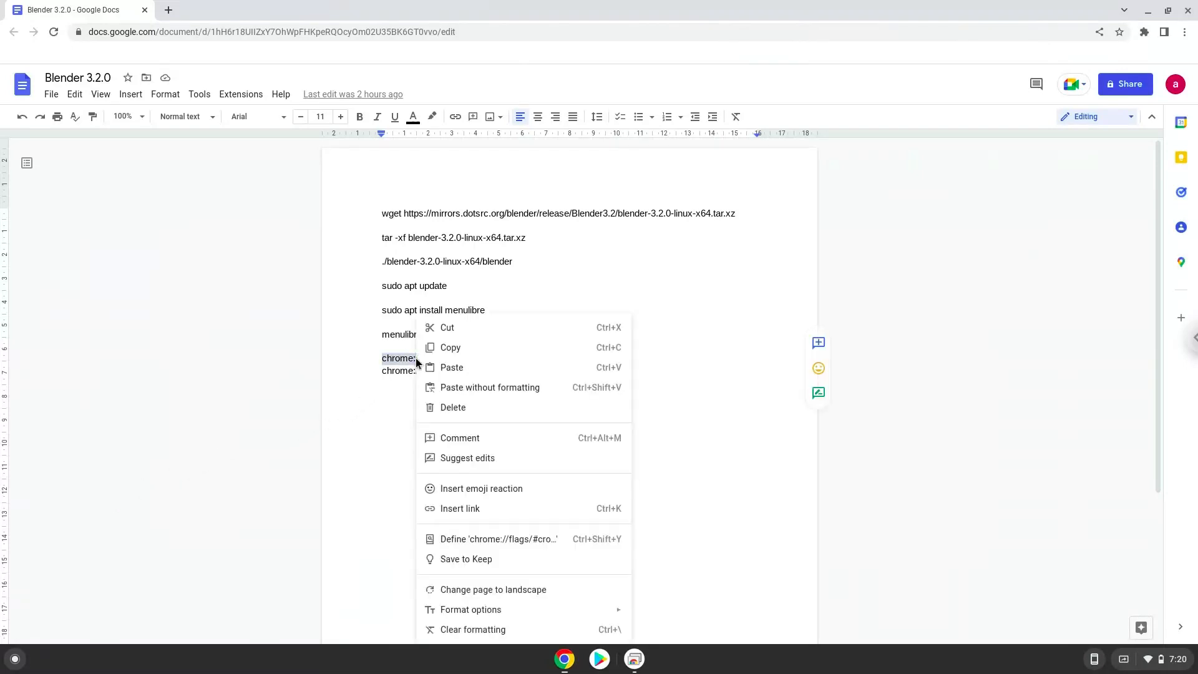
left_click(413, 267)
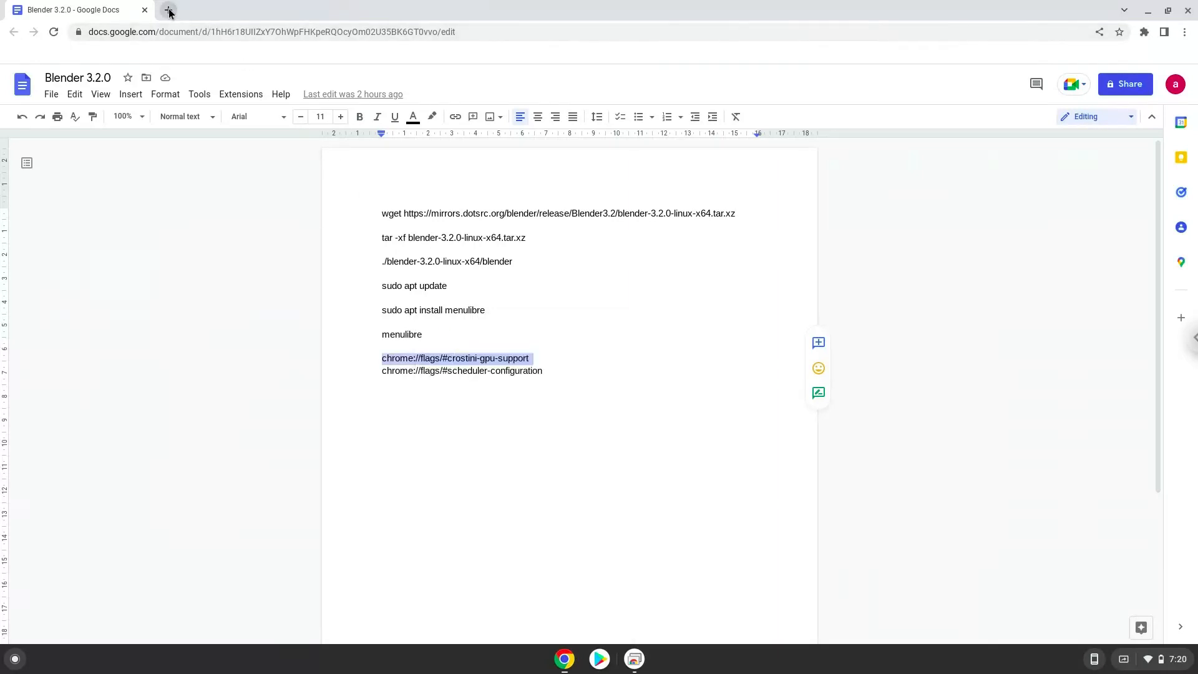
Visit the pasted flag address in a new tab, set Crostini GPU Support to Enabled, and return to the notes.
left_click(169, 10)
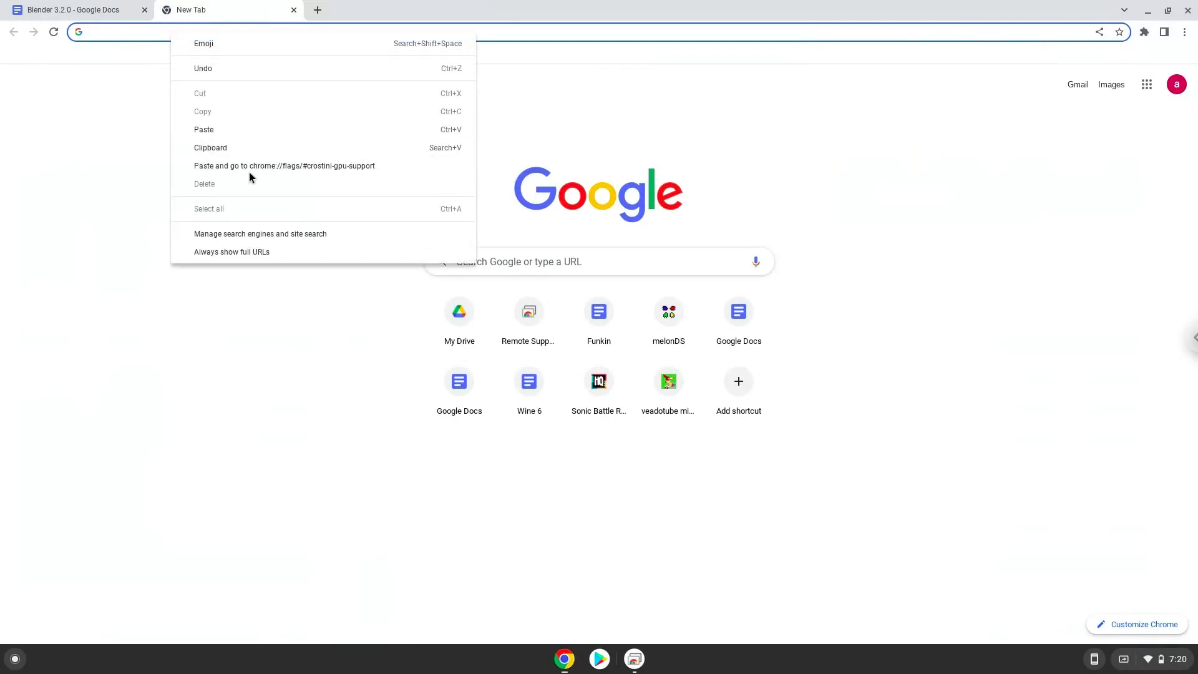
left_click(284, 164)
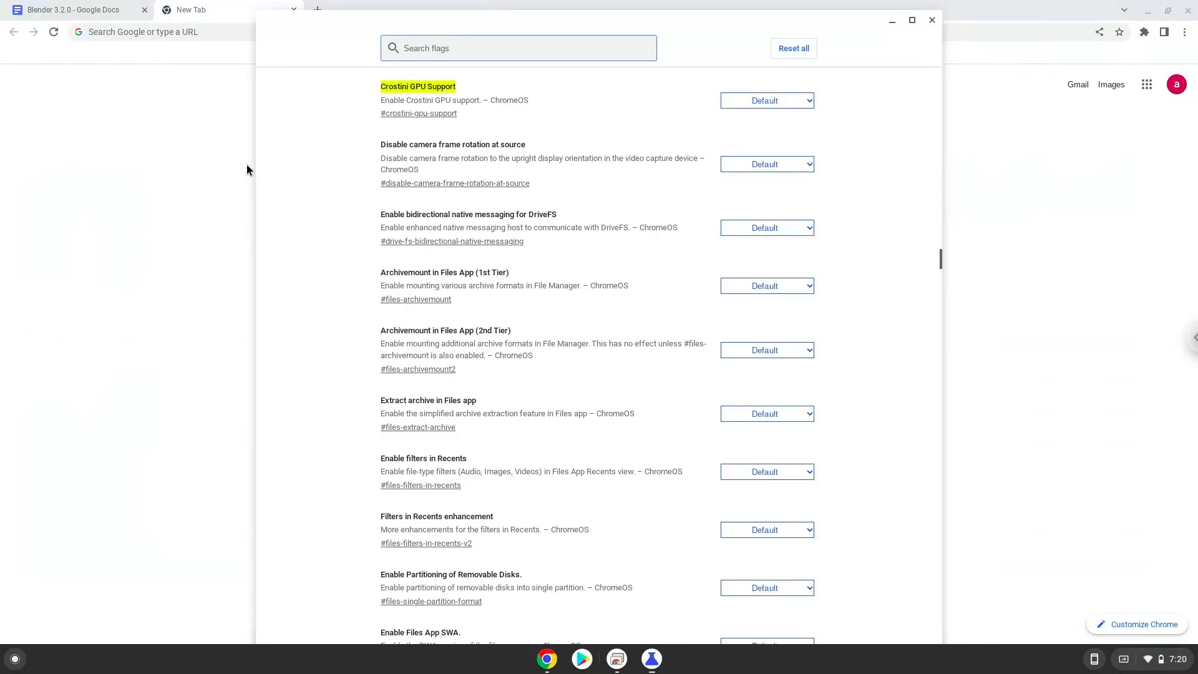
left_click(766, 100)
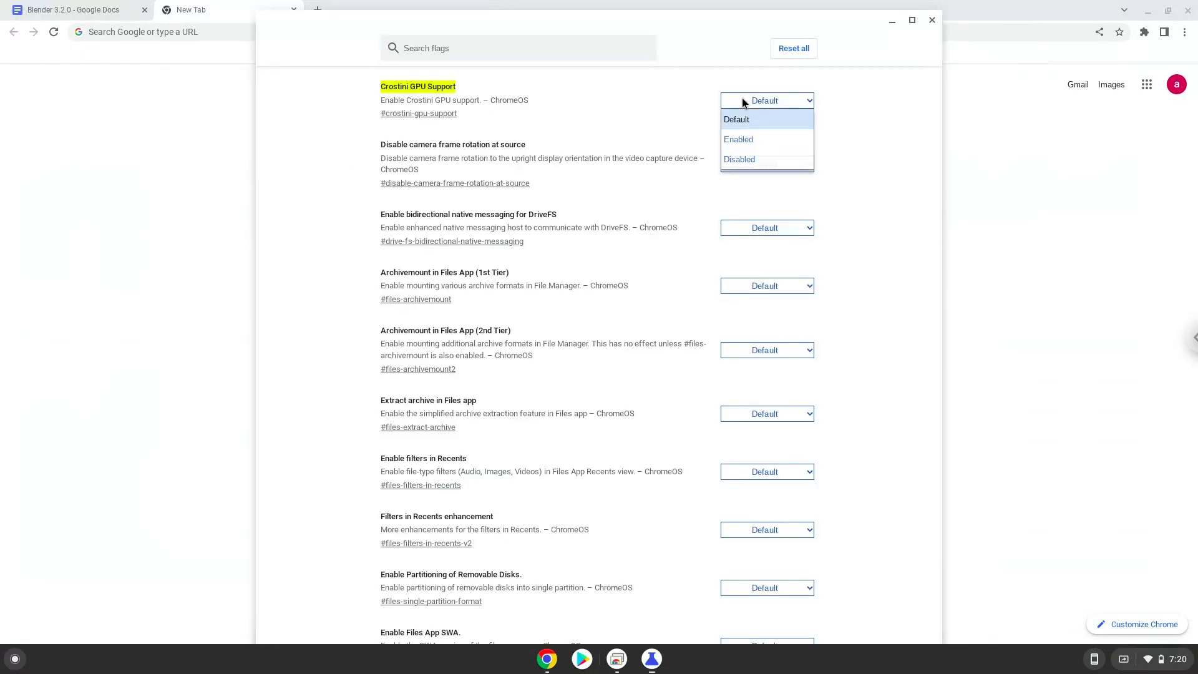
left_click(739, 140)
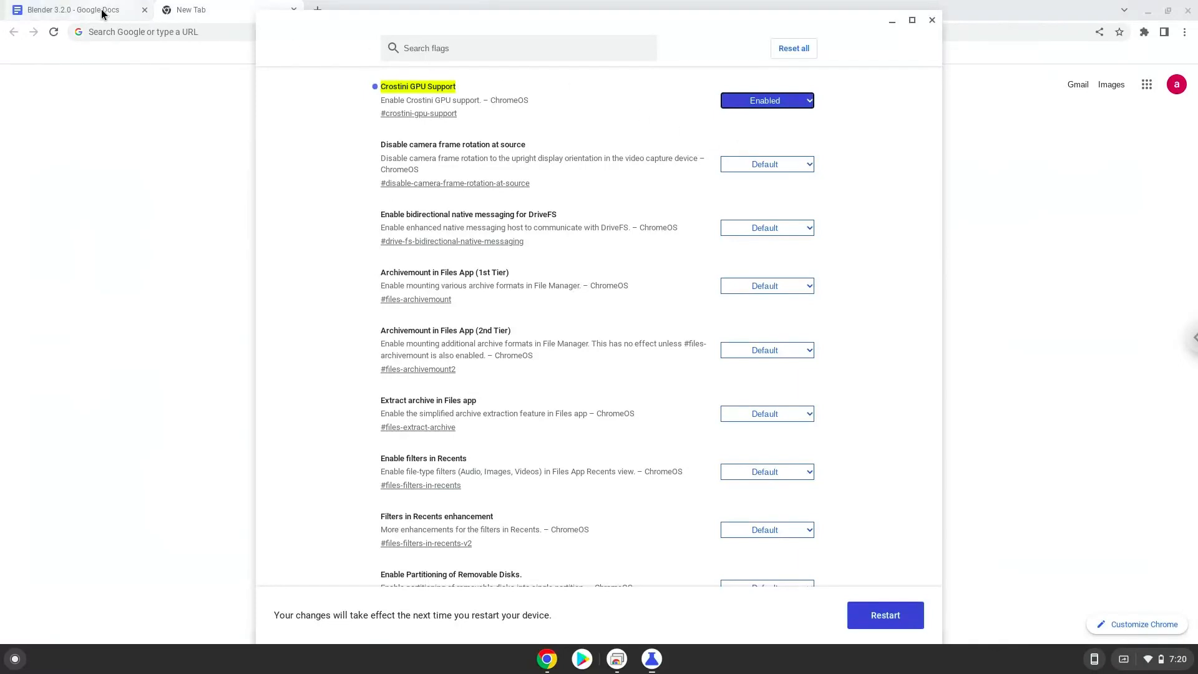
left_click(69, 10)
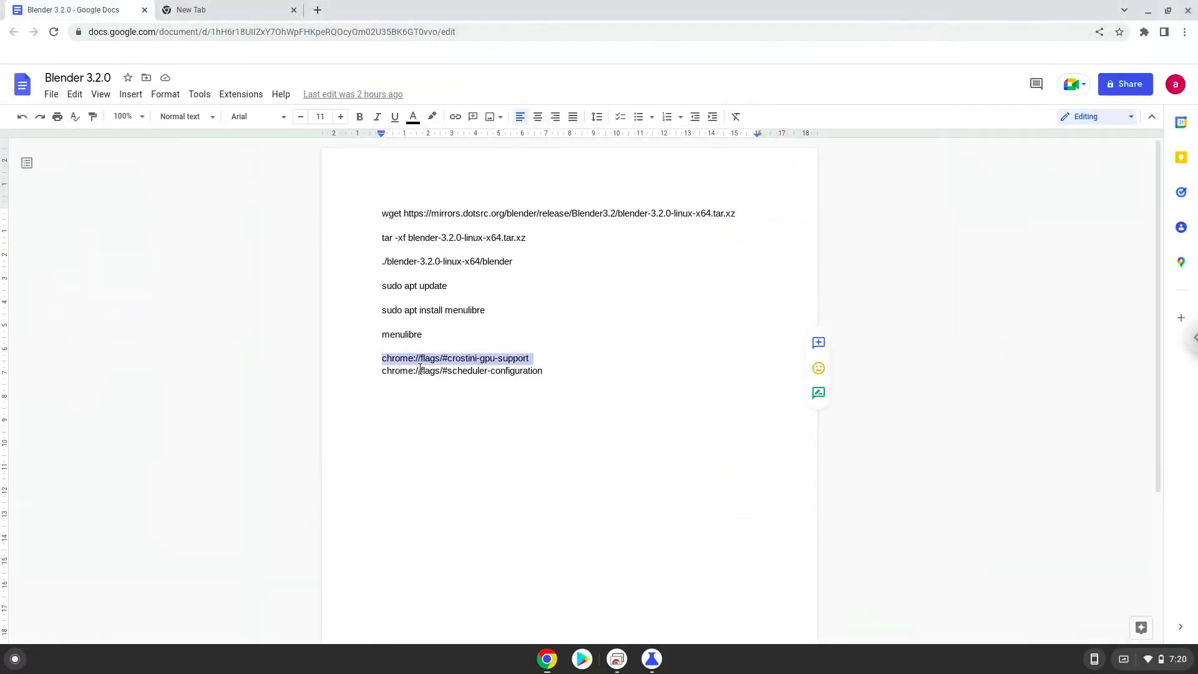
Copy the scheduler-configuration flag address, visit it, and choose 'Enables Hyper-Threading on relevant CPUs'.
right_click(417, 371)
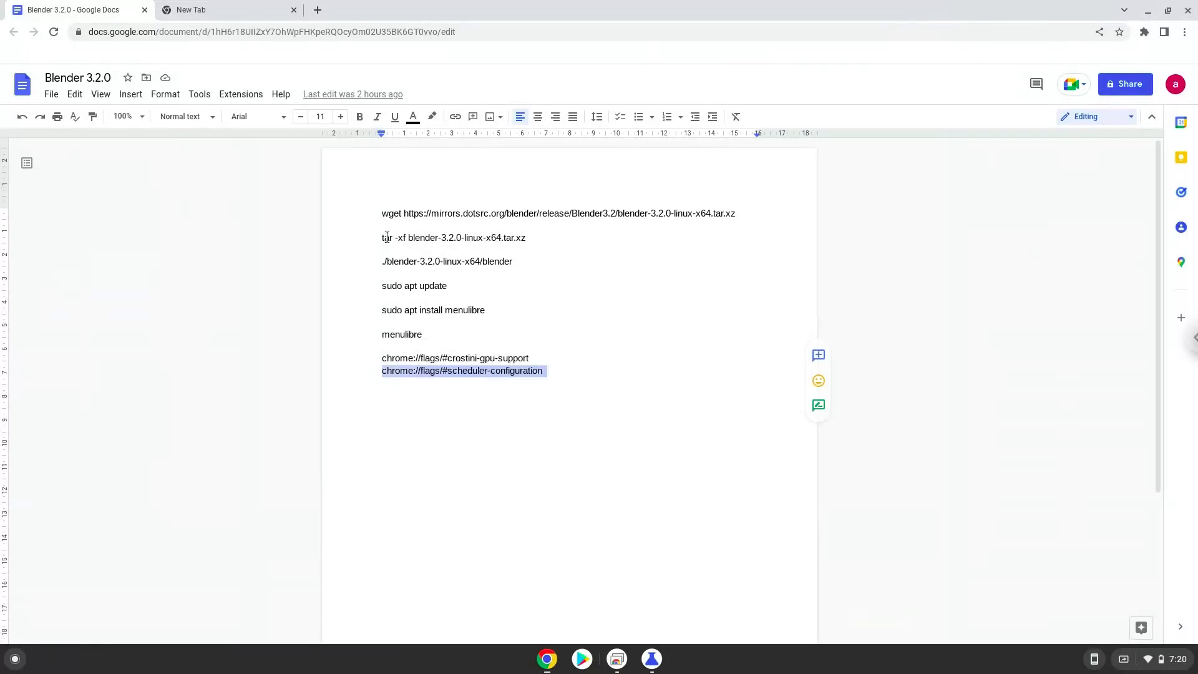
left_click(218, 10)
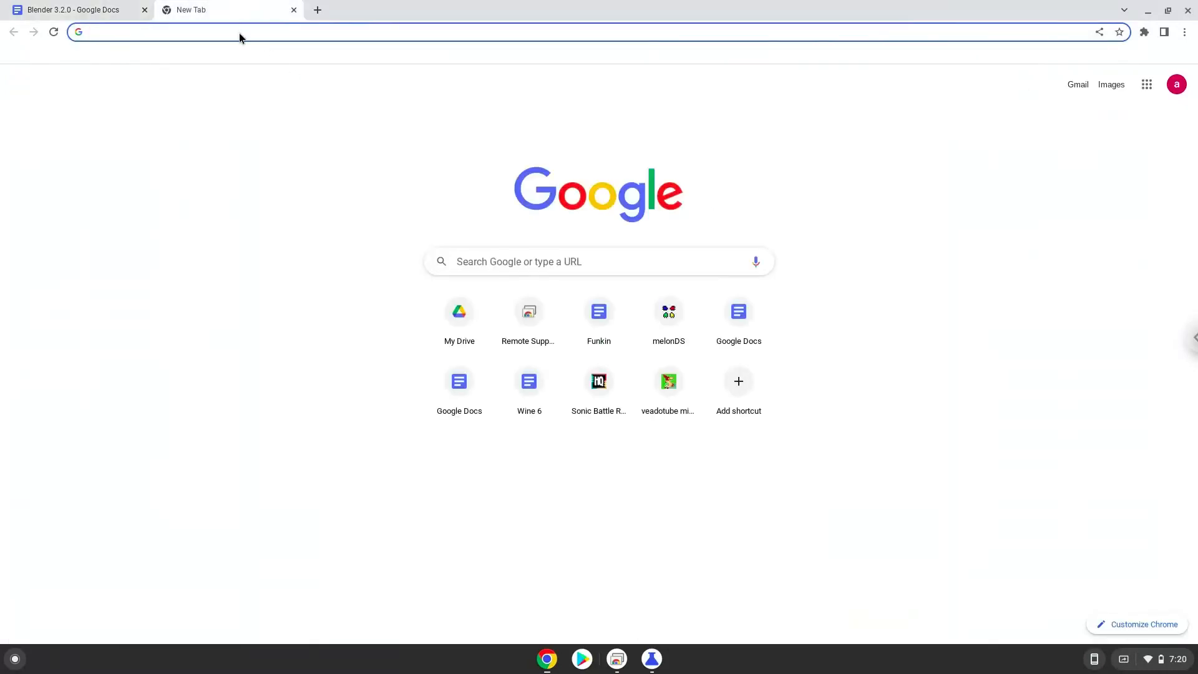
right_click(240, 35)
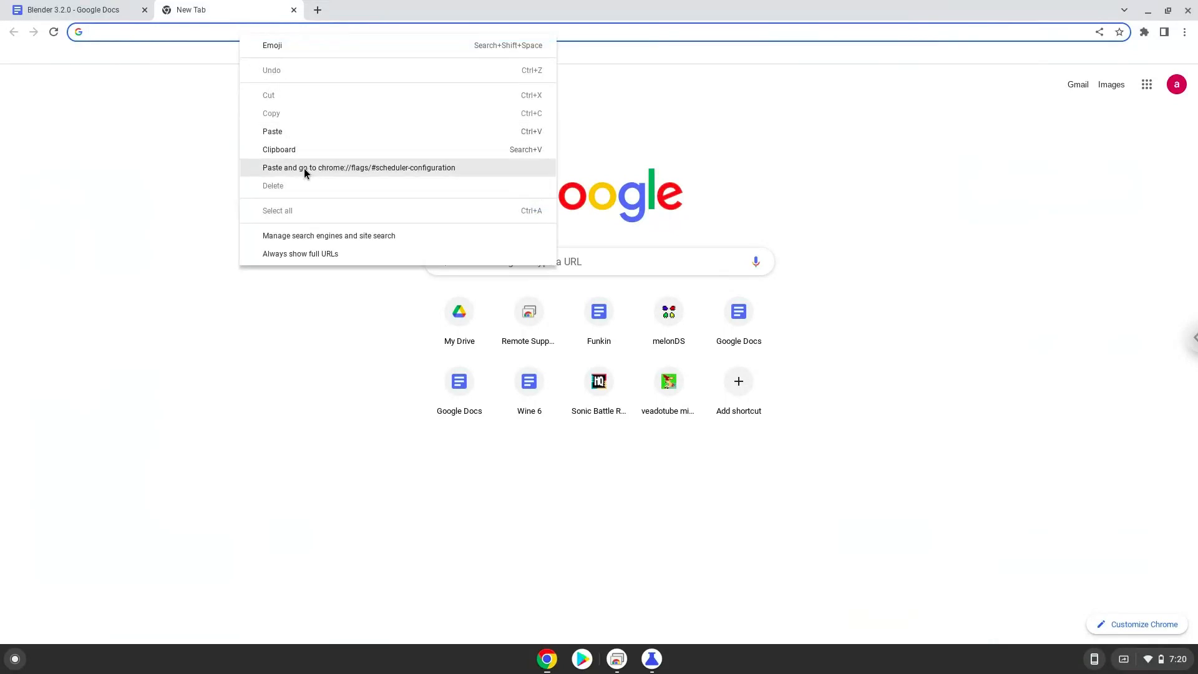
left_click(358, 167)
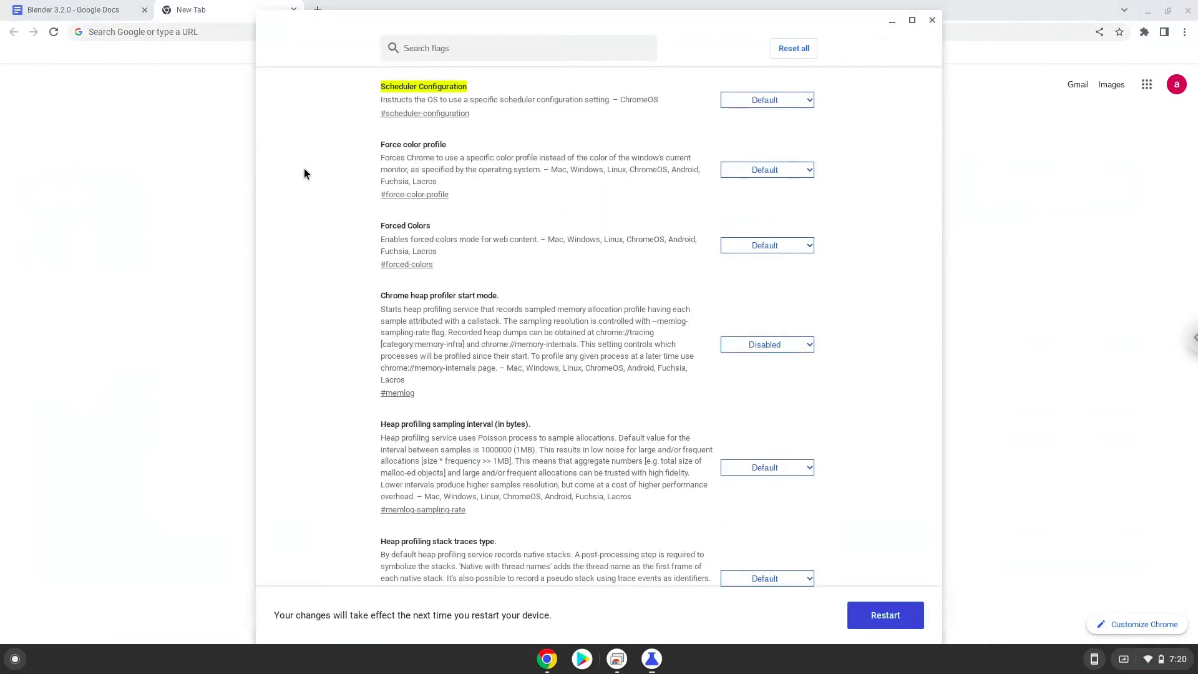
left_click(766, 100)
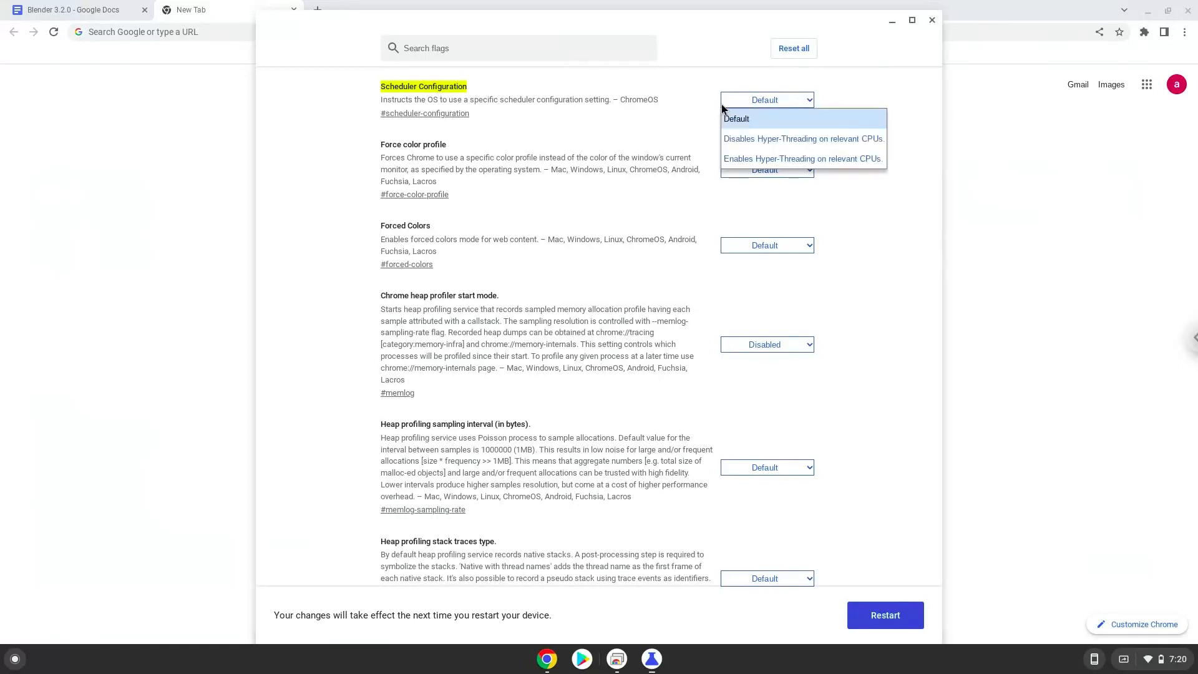
left_click(803, 158)
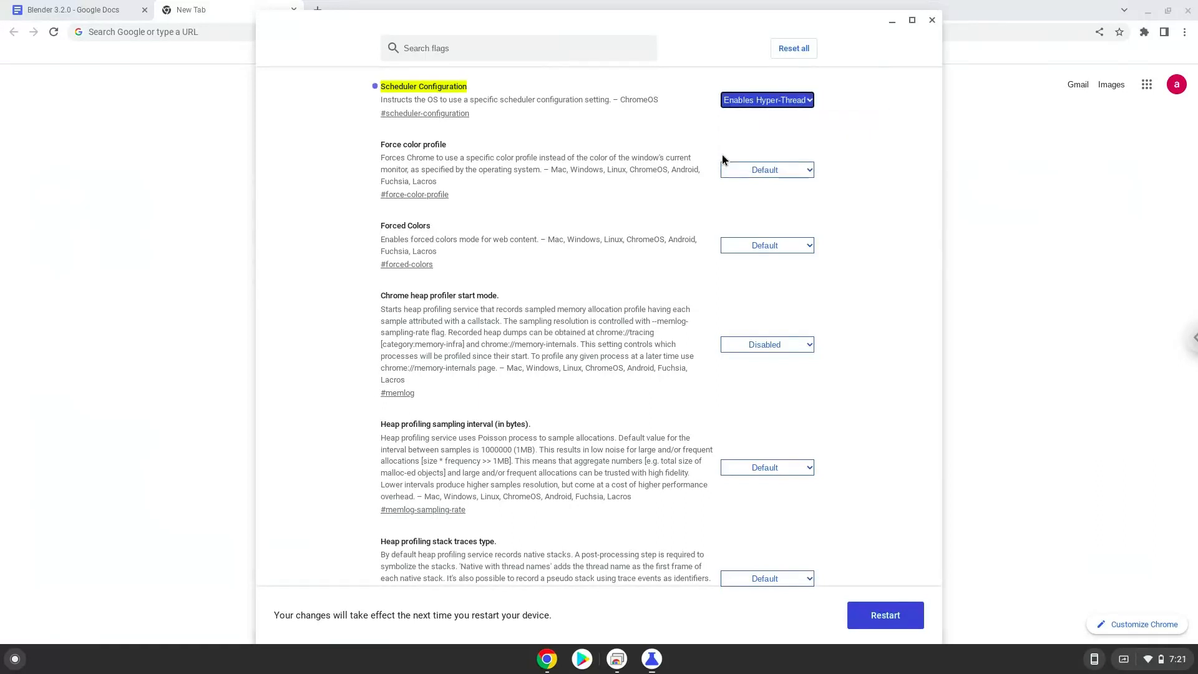
mouse_move(820, 592)
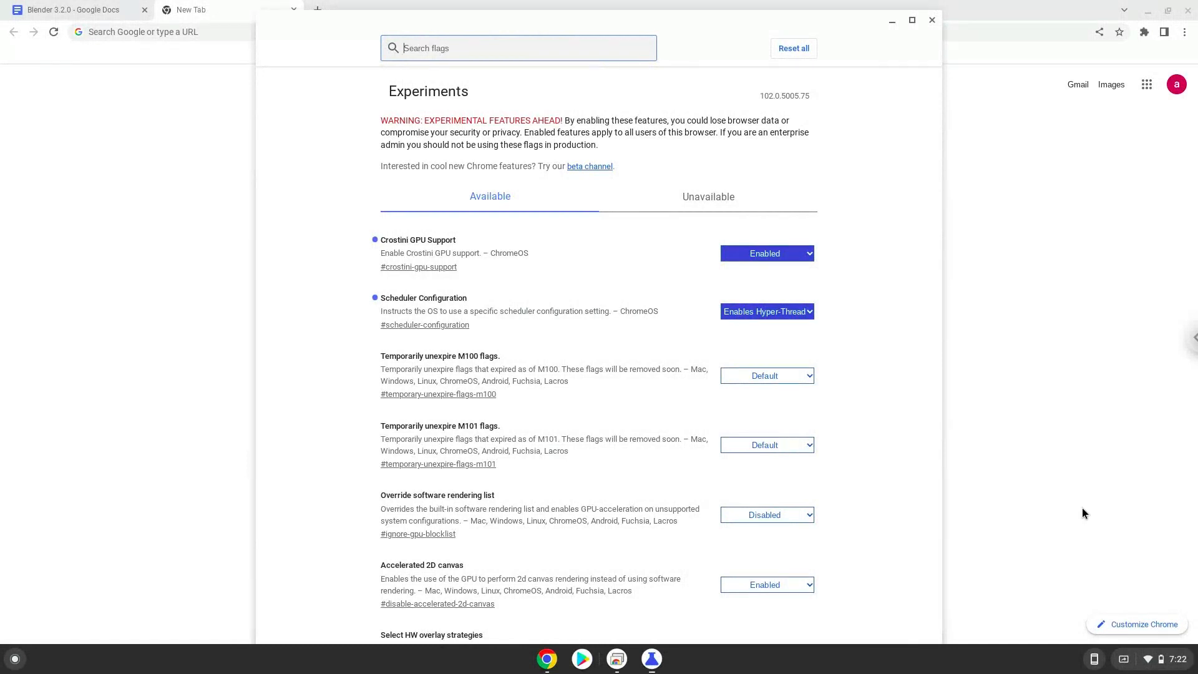
Reach the Developers section of ChromeOS Settings via quick settings and the Advanced sidebar.
left_click(1165, 659)
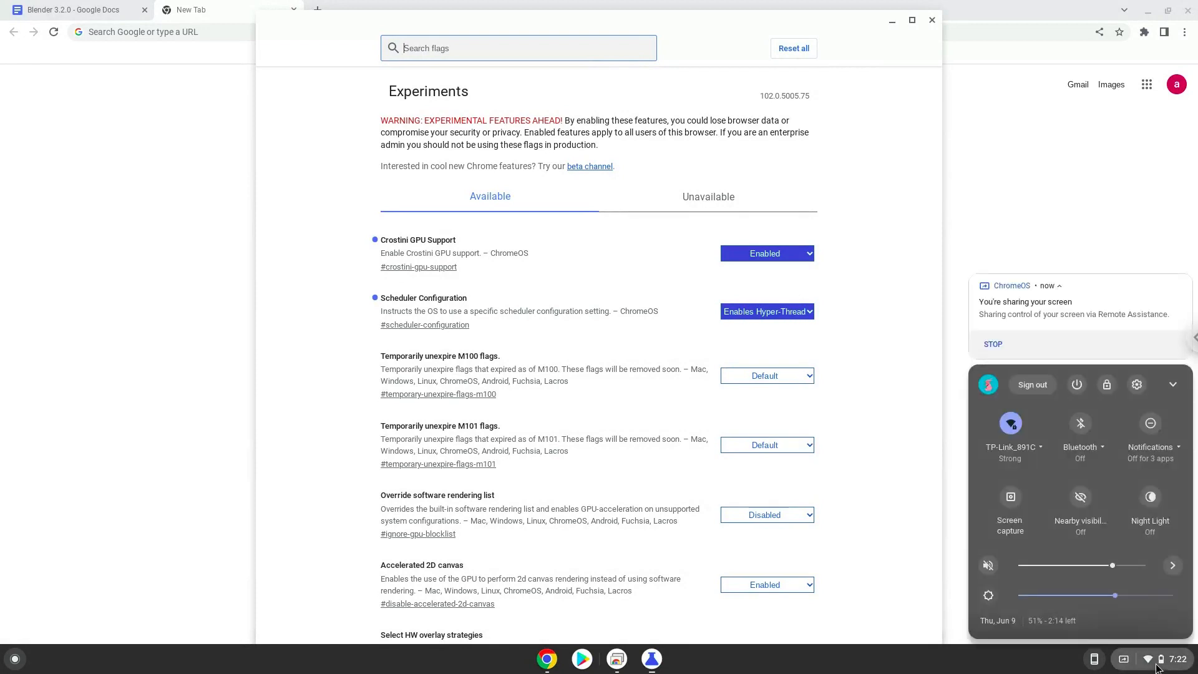
mouse_move(1143, 392)
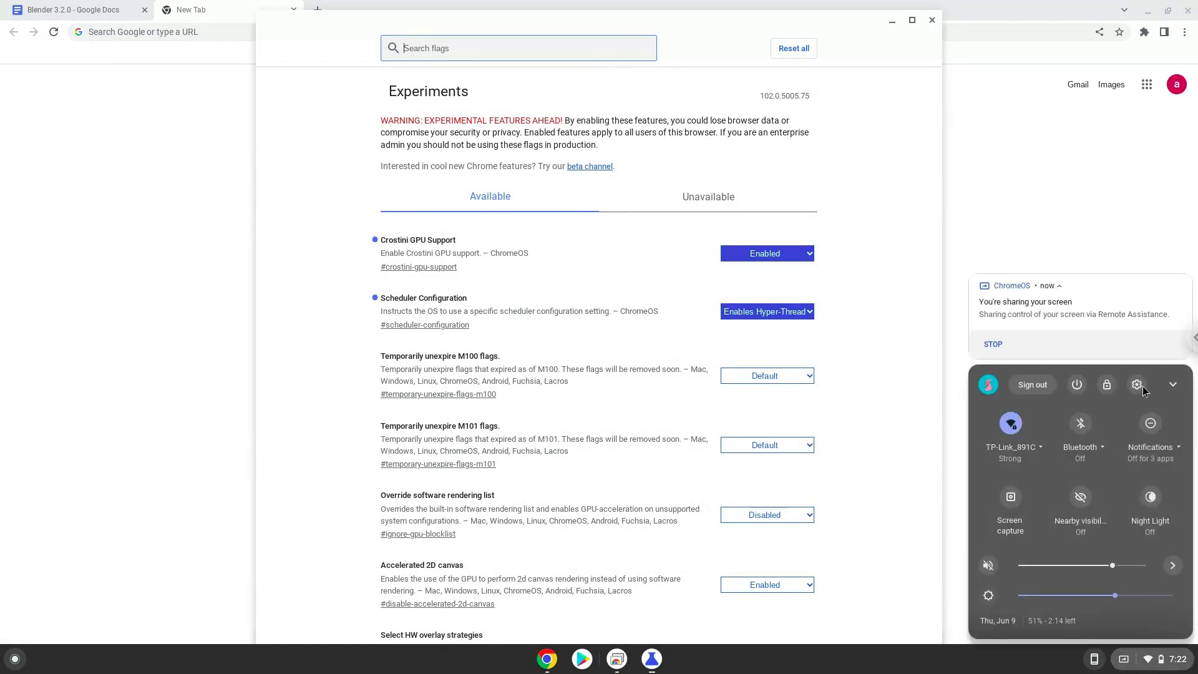
left_click(1136, 384)
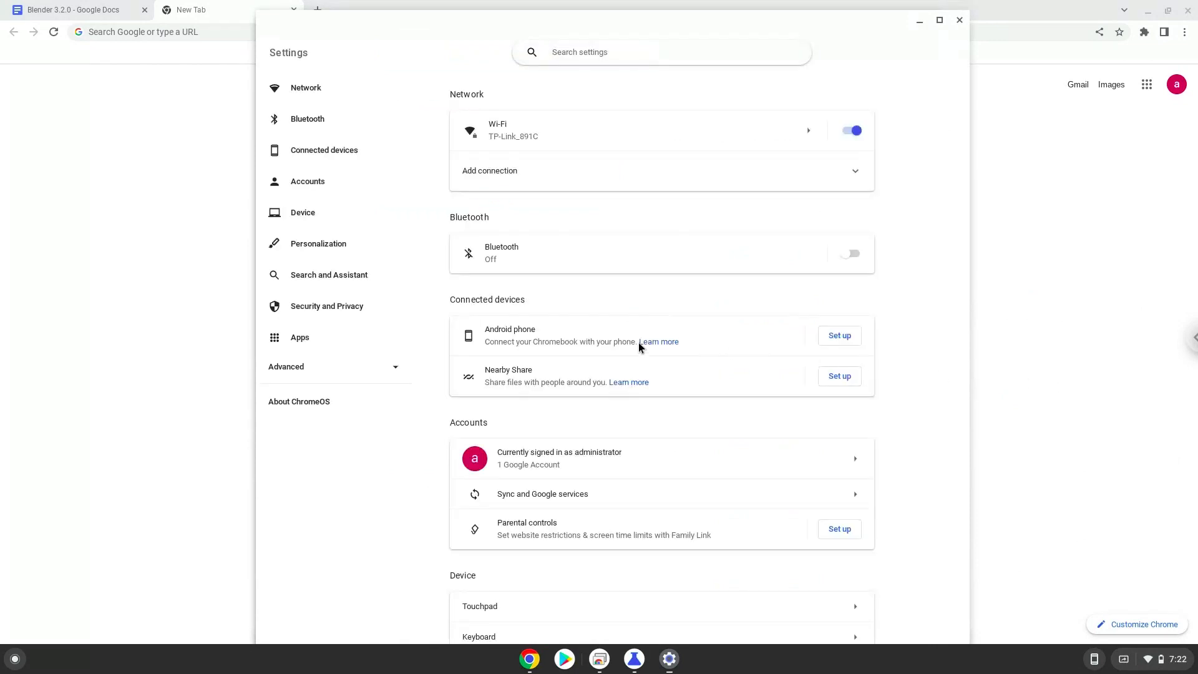
left_click(285, 367)
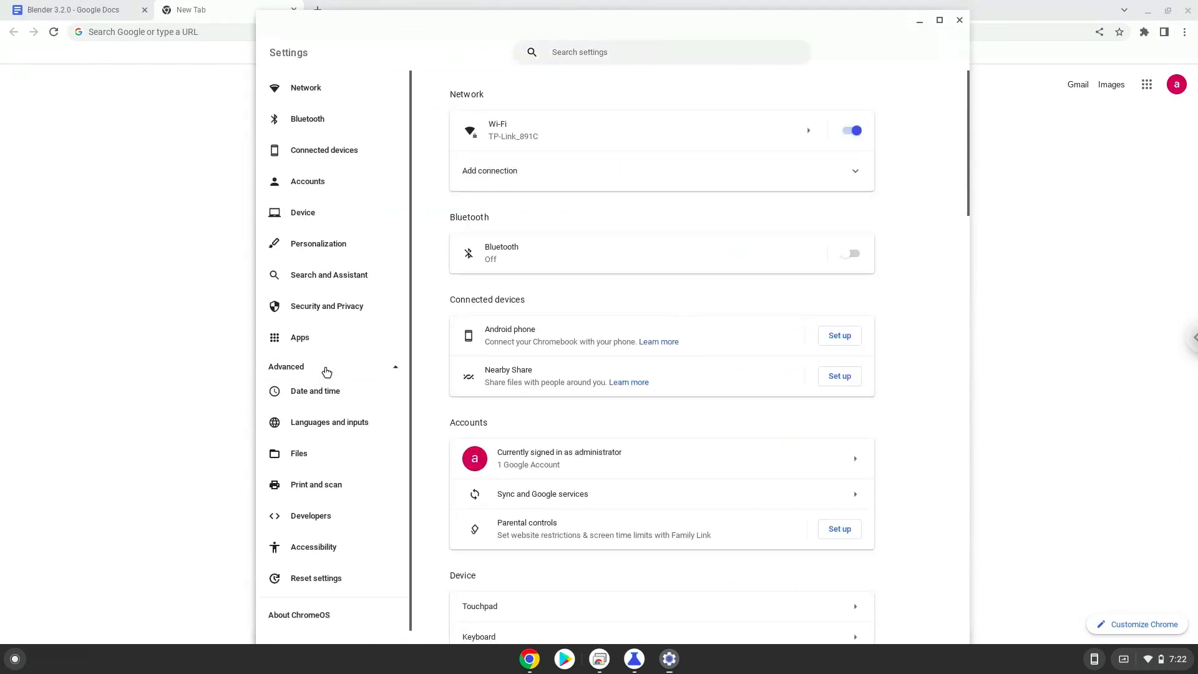
mouse_move(326, 404)
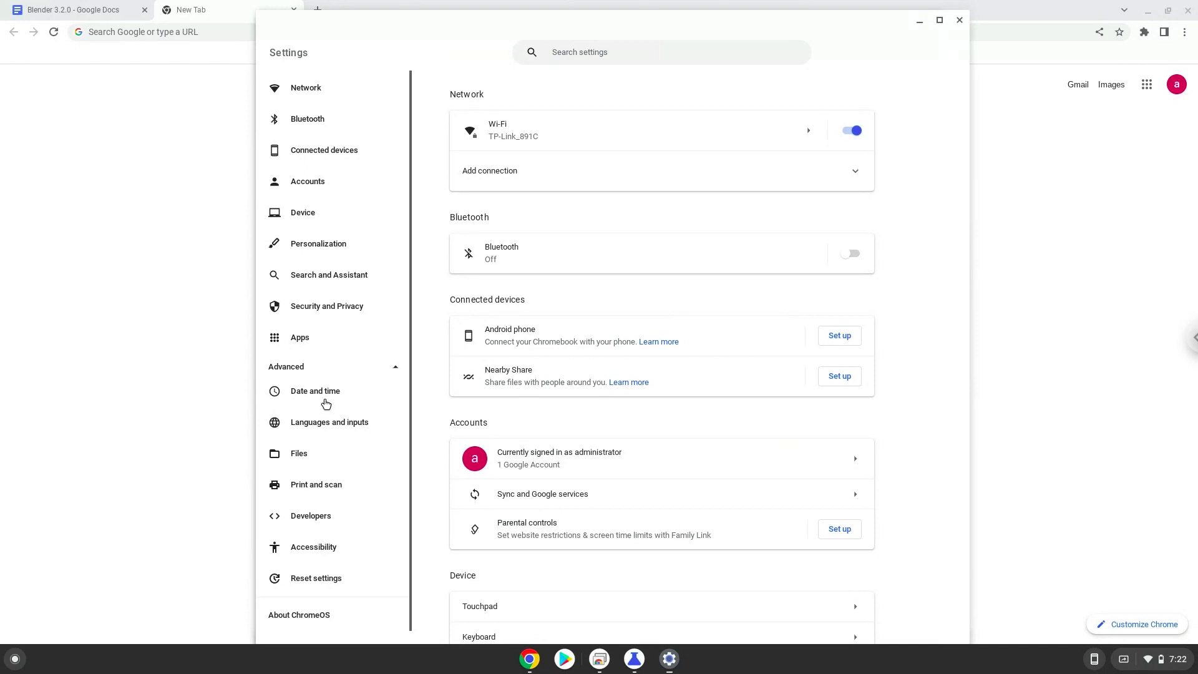
left_click(311, 515)
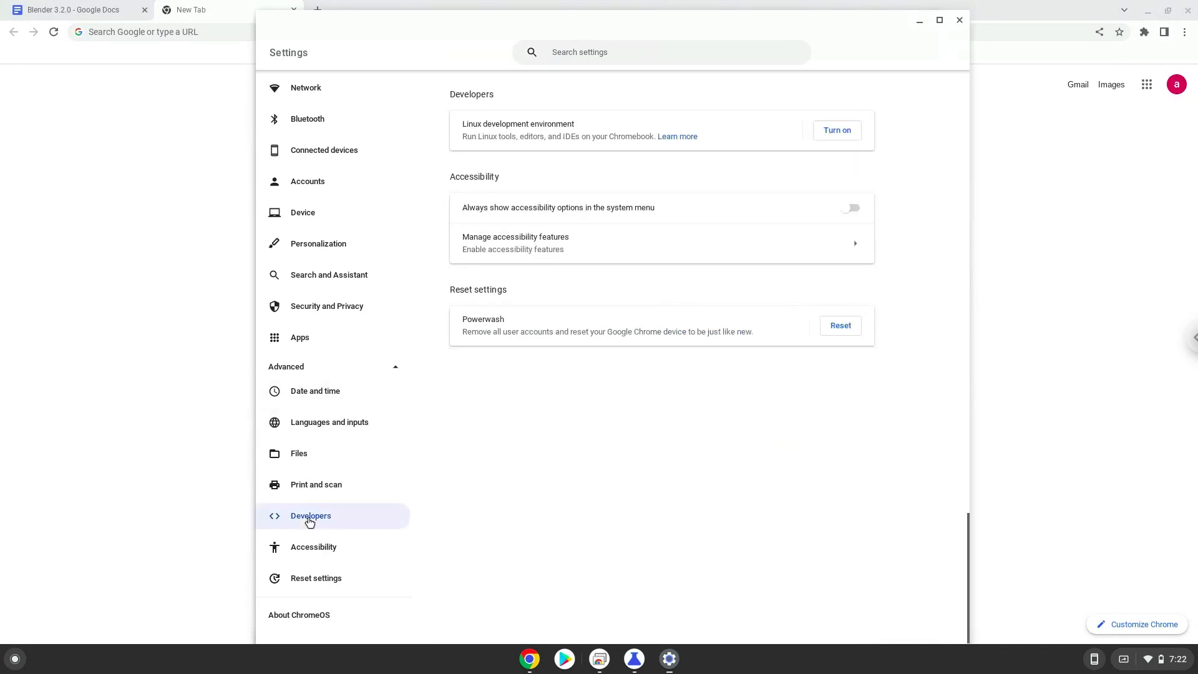
mouse_move(701, 237)
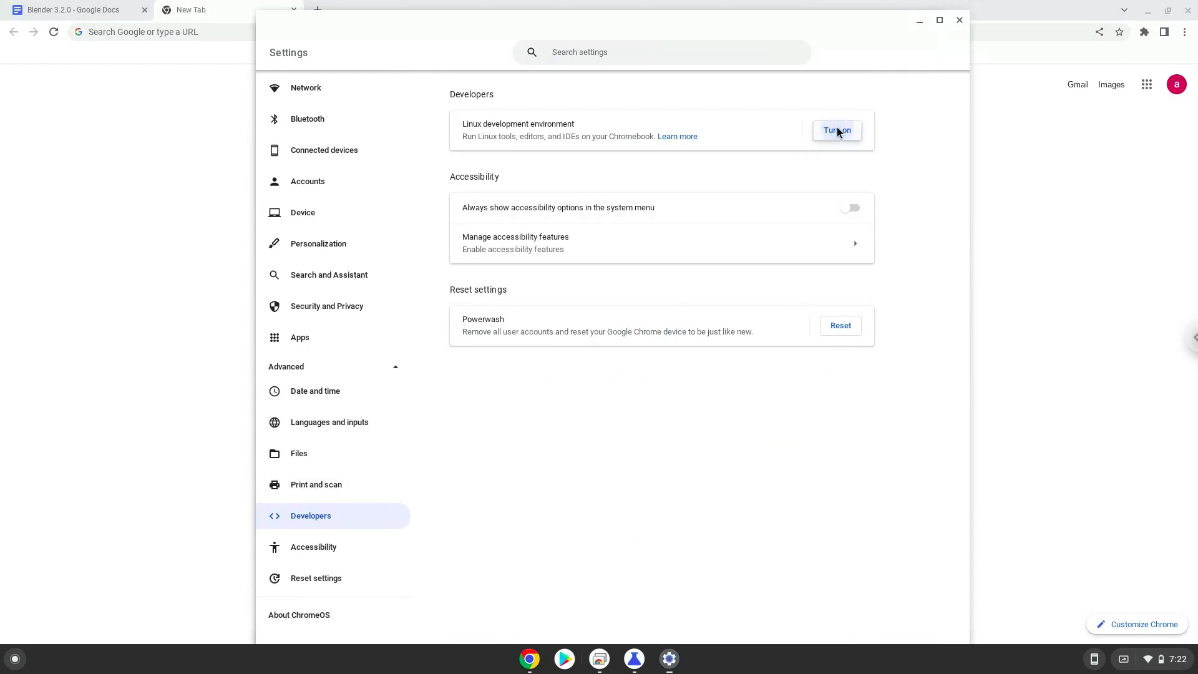
Turn on the Linux development environment and install it with the recommended disk size.
left_click(837, 131)
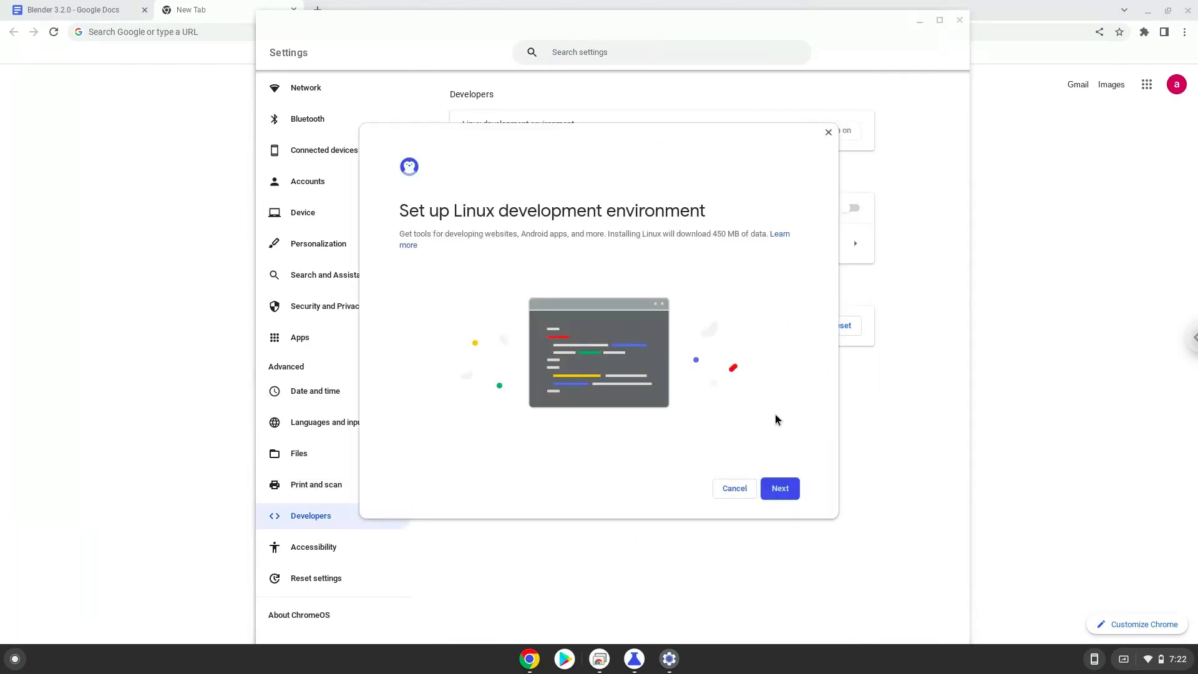
left_click(779, 487)
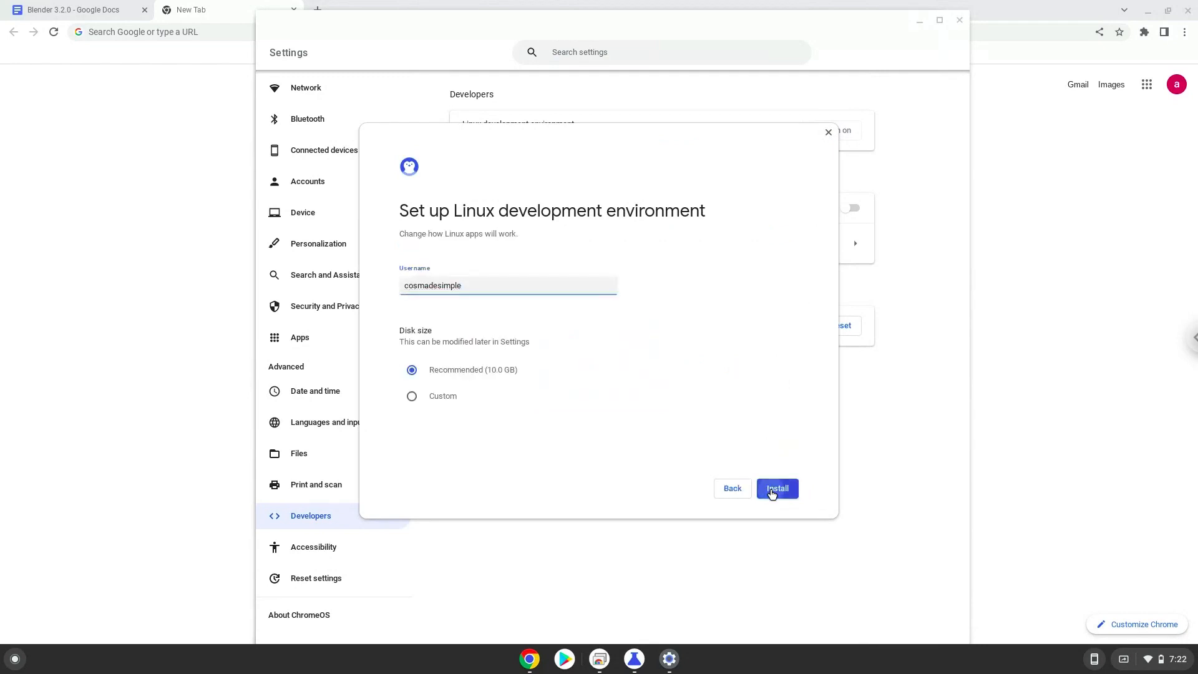
left_click(776, 488)
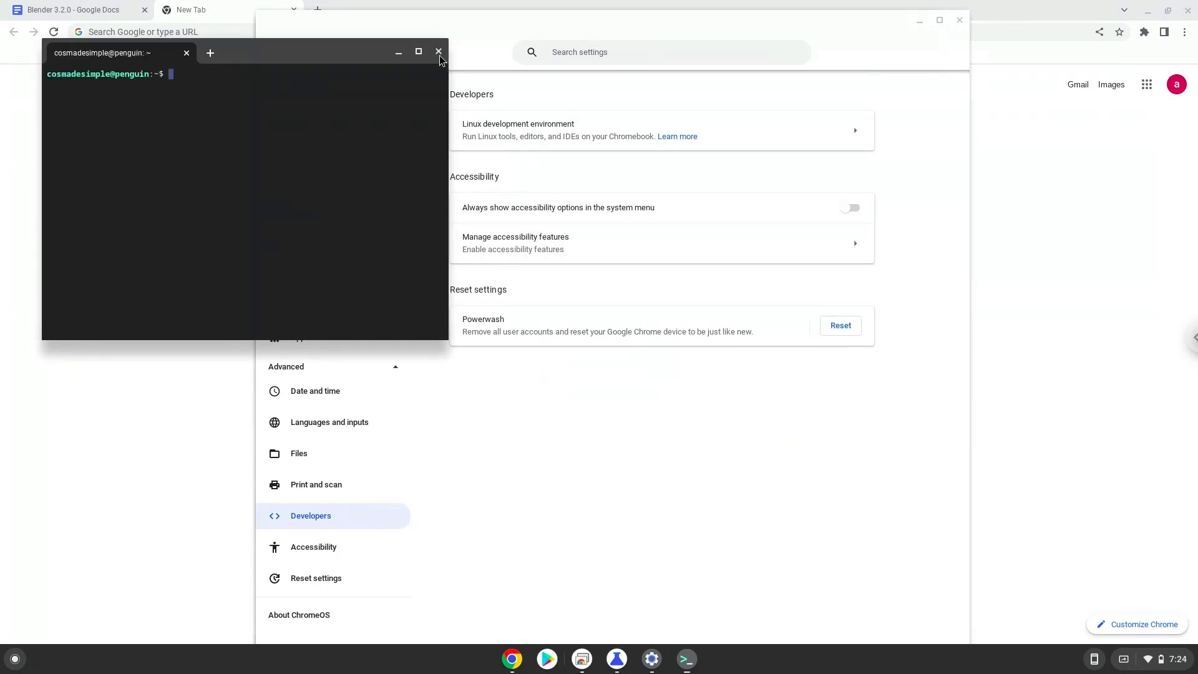
Close the terminal and copy the wget Blender 3.2.0 download command from the notes.
left_click(439, 53)
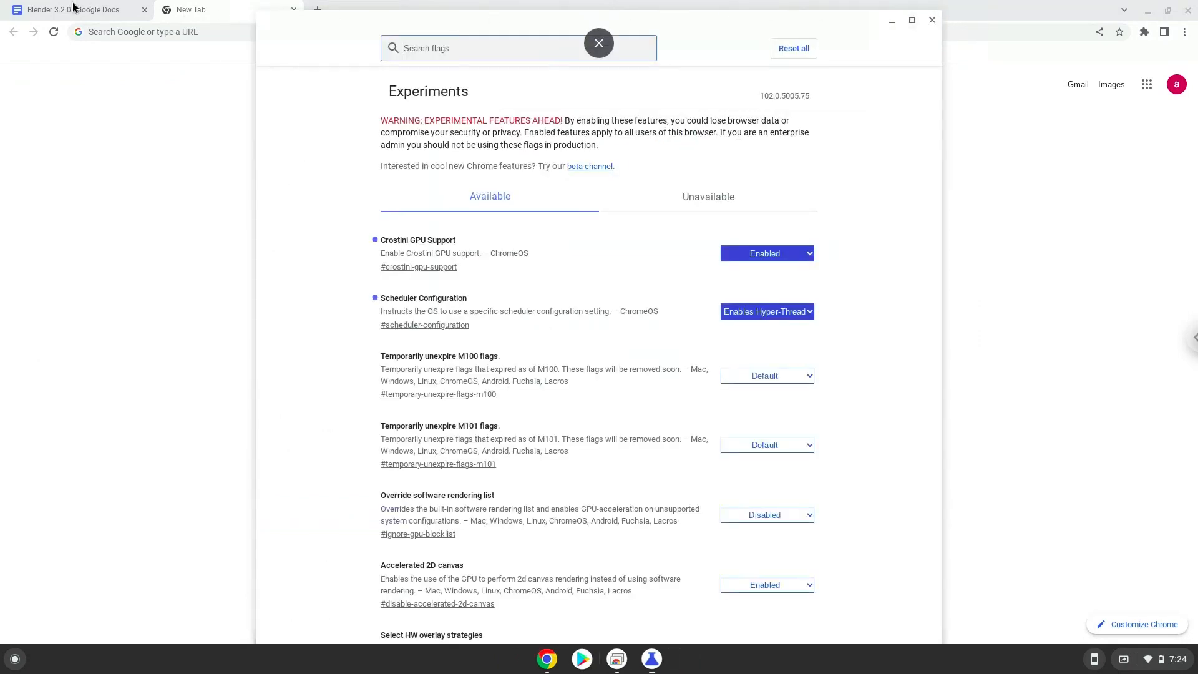
left_click(62, 10)
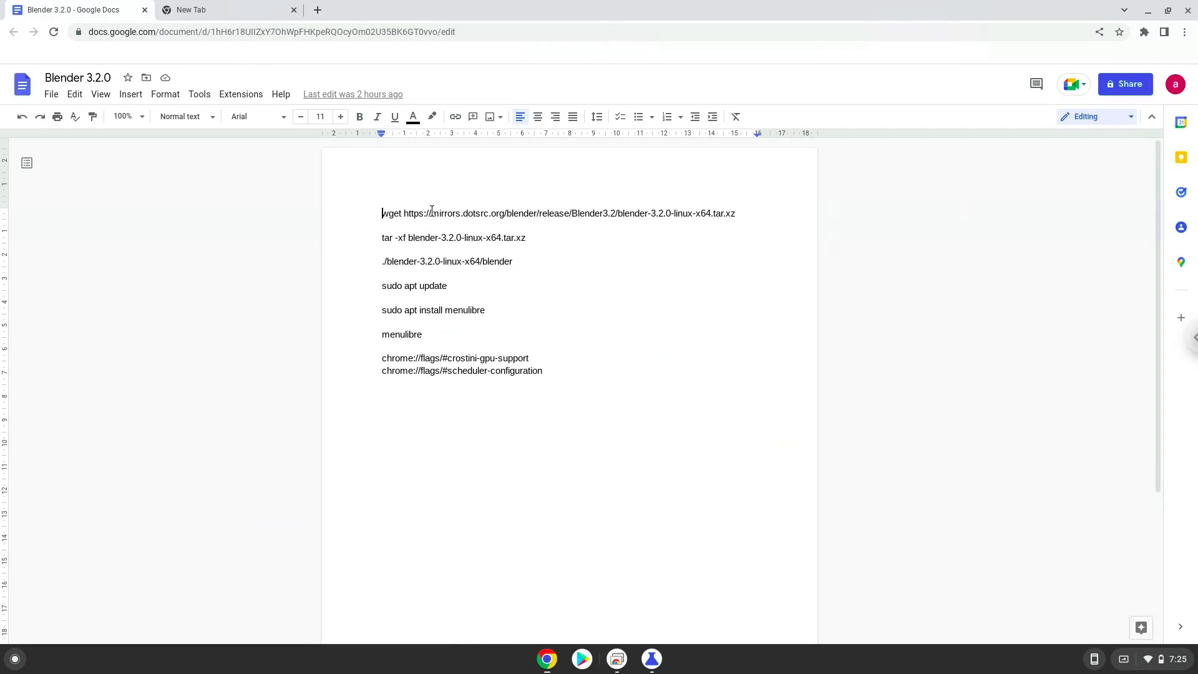
right_click(519, 212)
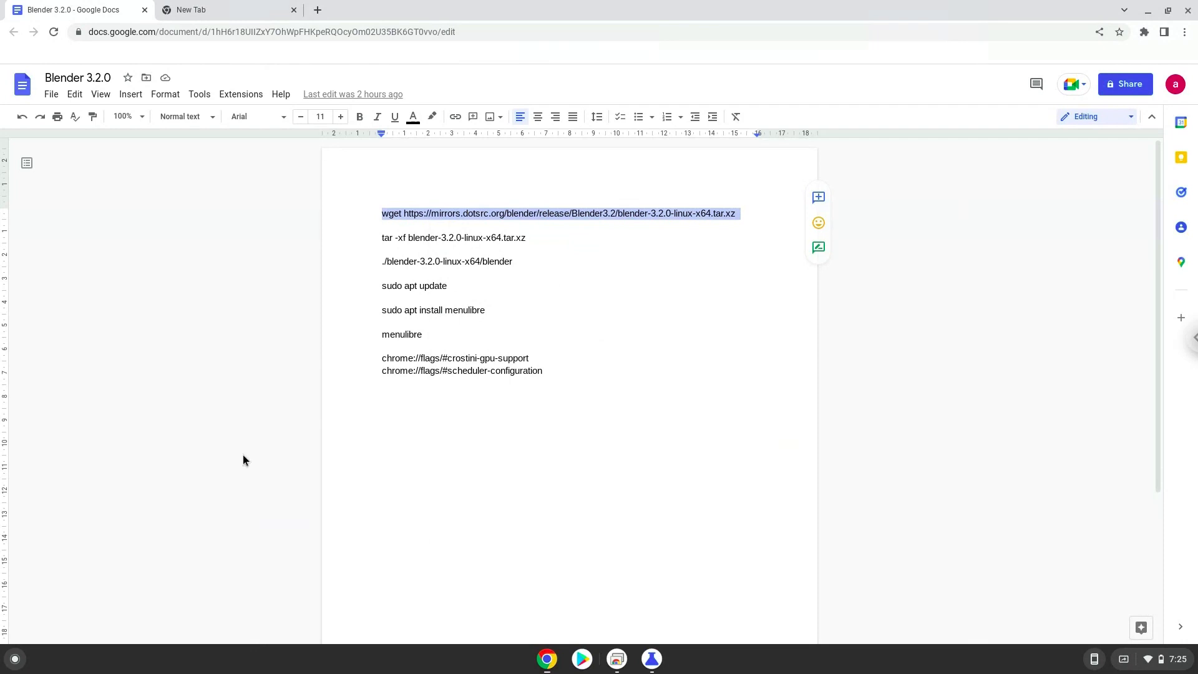
mouse_move(35, 638)
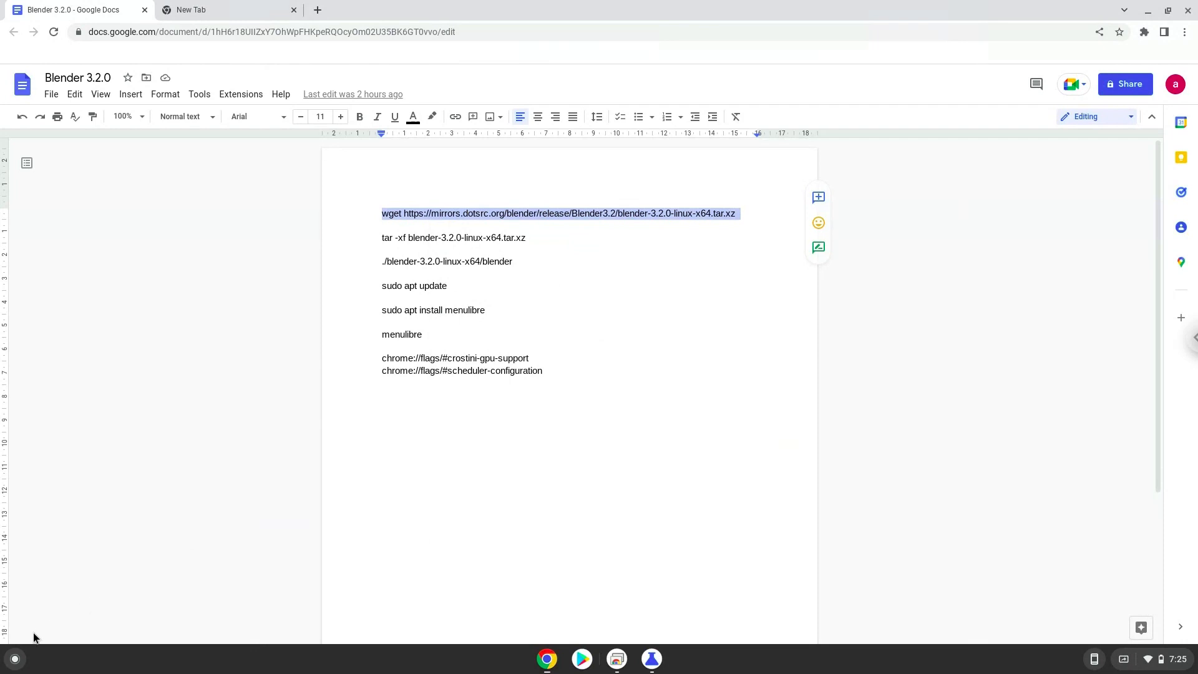
Search the Launcher for 'ter' and launch the Terminal app.
left_click(15, 658)
type("ter")
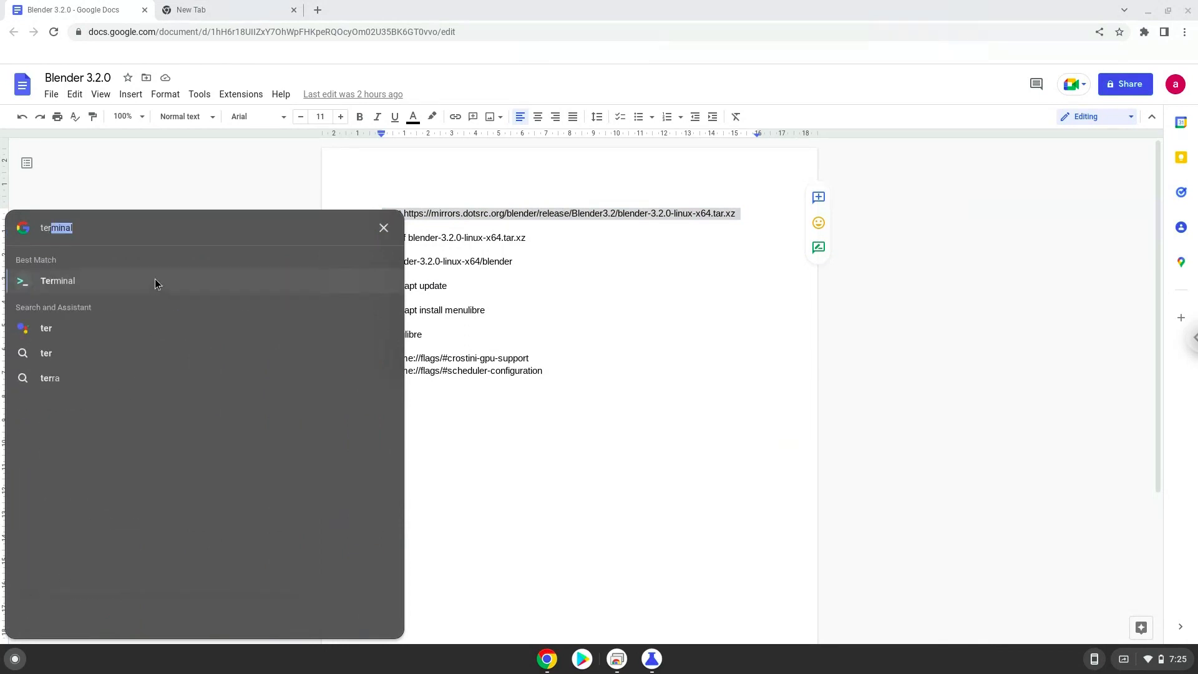
left_click(57, 281)
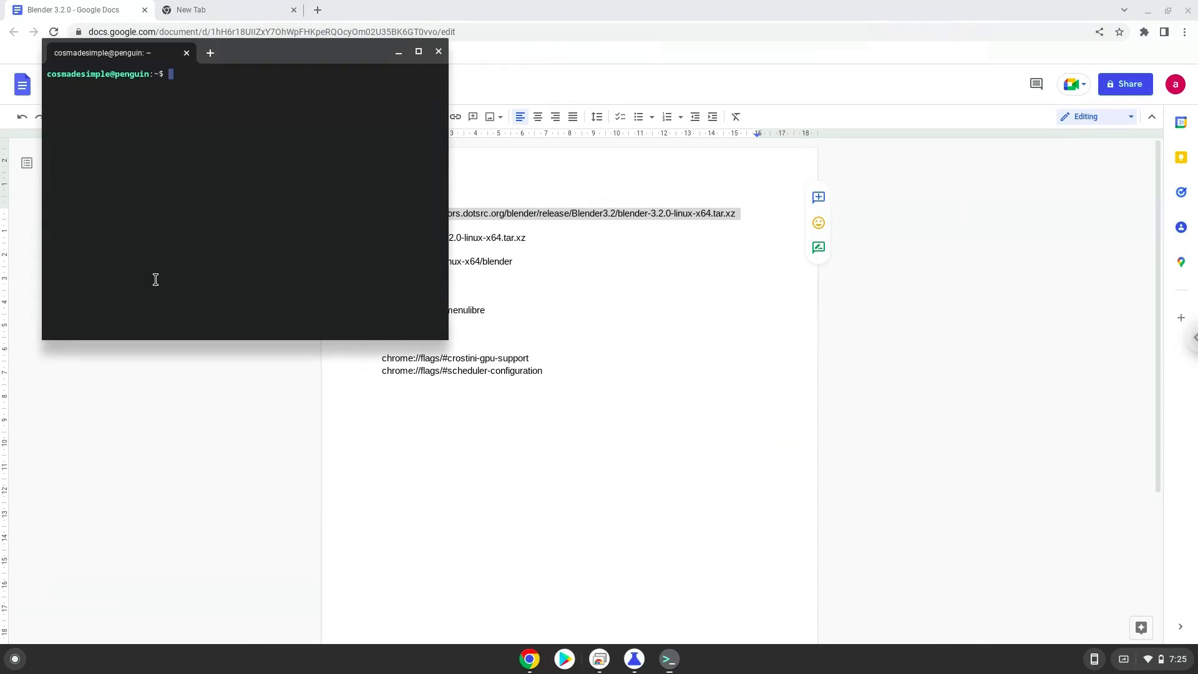
mouse_move(246, 51)
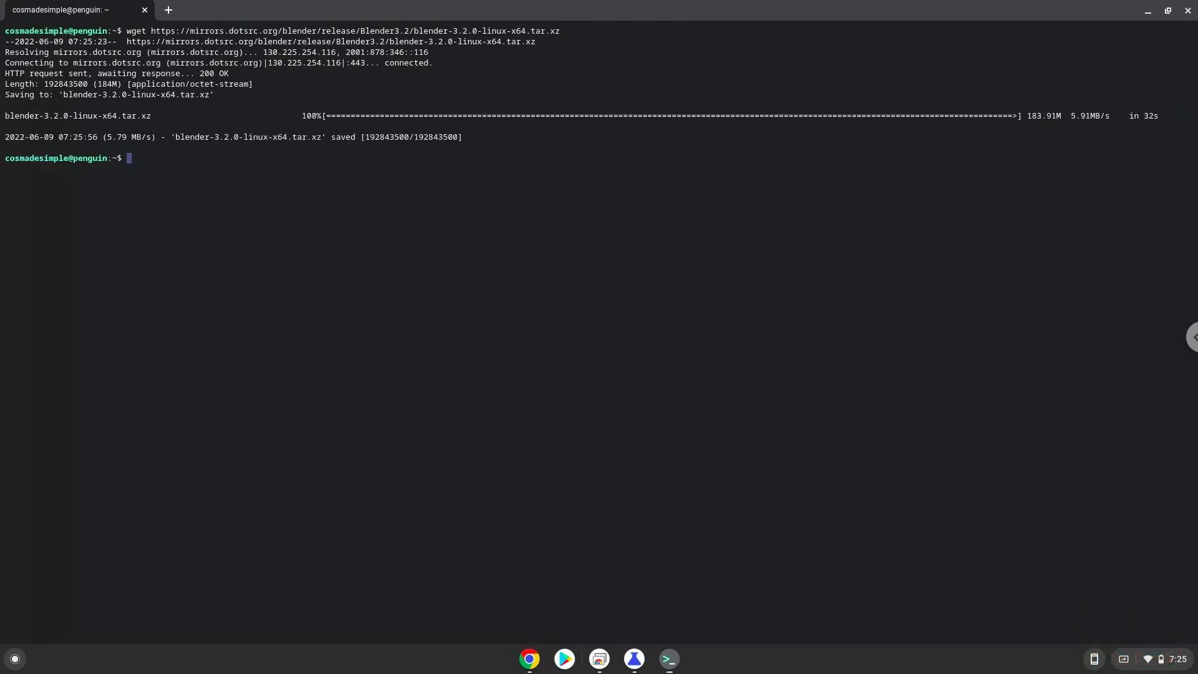
mouse_move(400, 454)
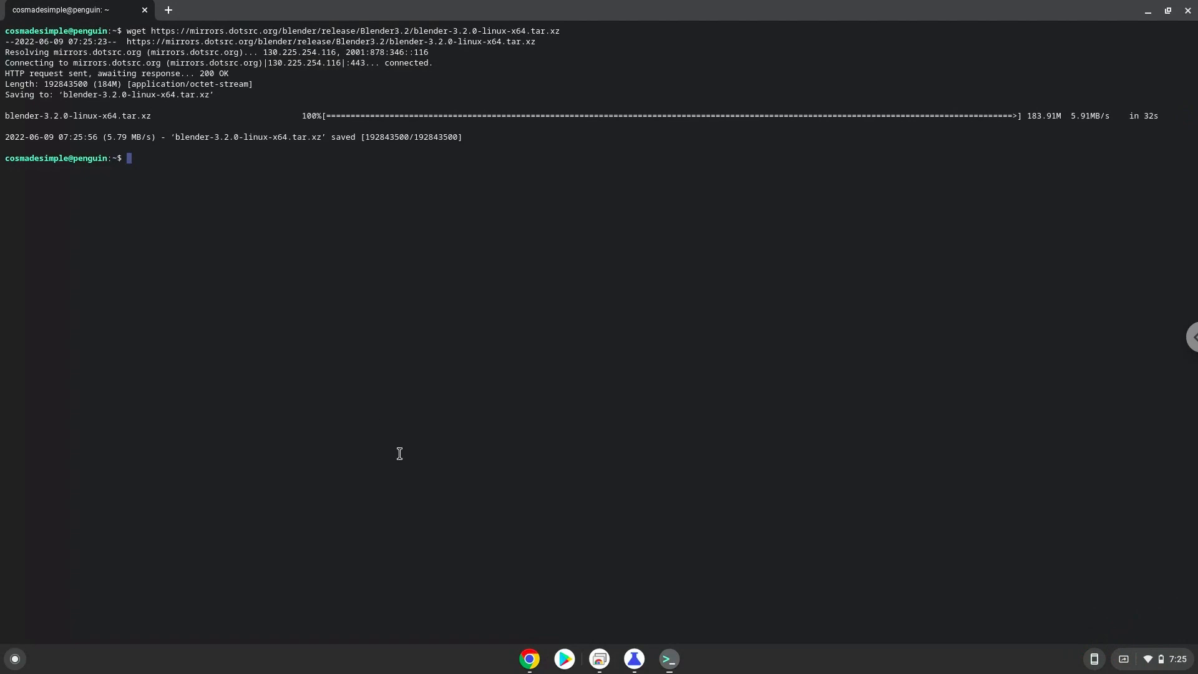
After the wget download of blender-3.2.0-linux-x64.tar.xz finishes, return to the notes.
left_click(529, 659)
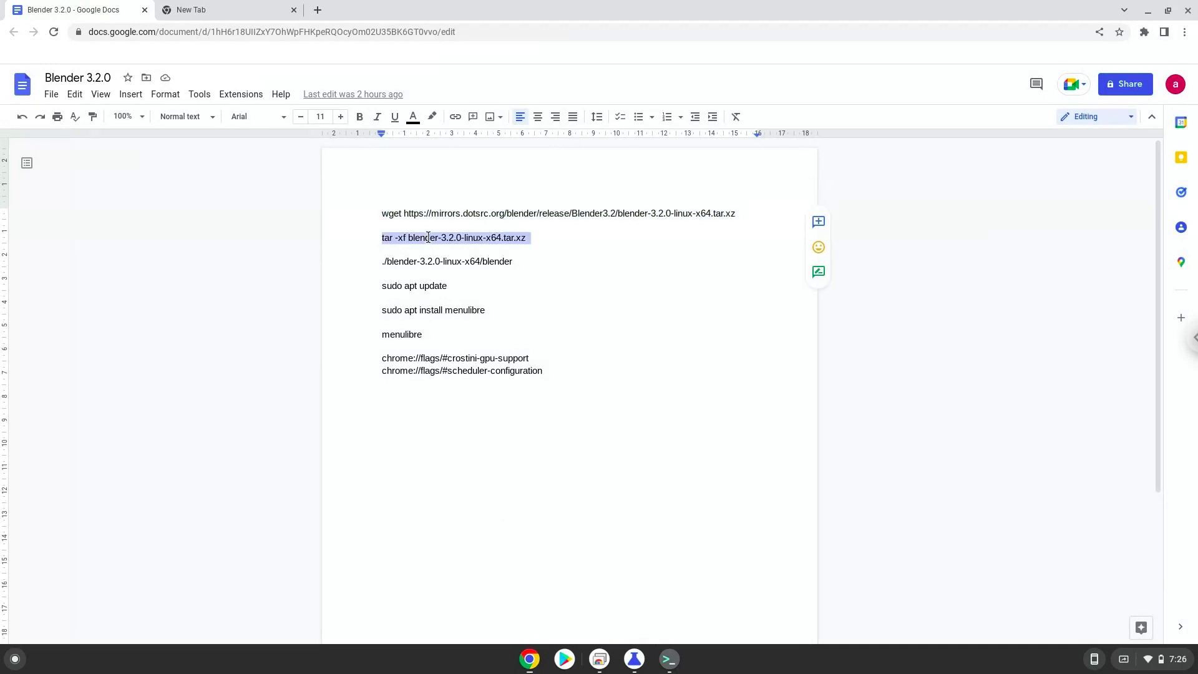
Run the copied tar extraction command in Terminal, then copy the ./blender launch command.
right_click(444, 237)
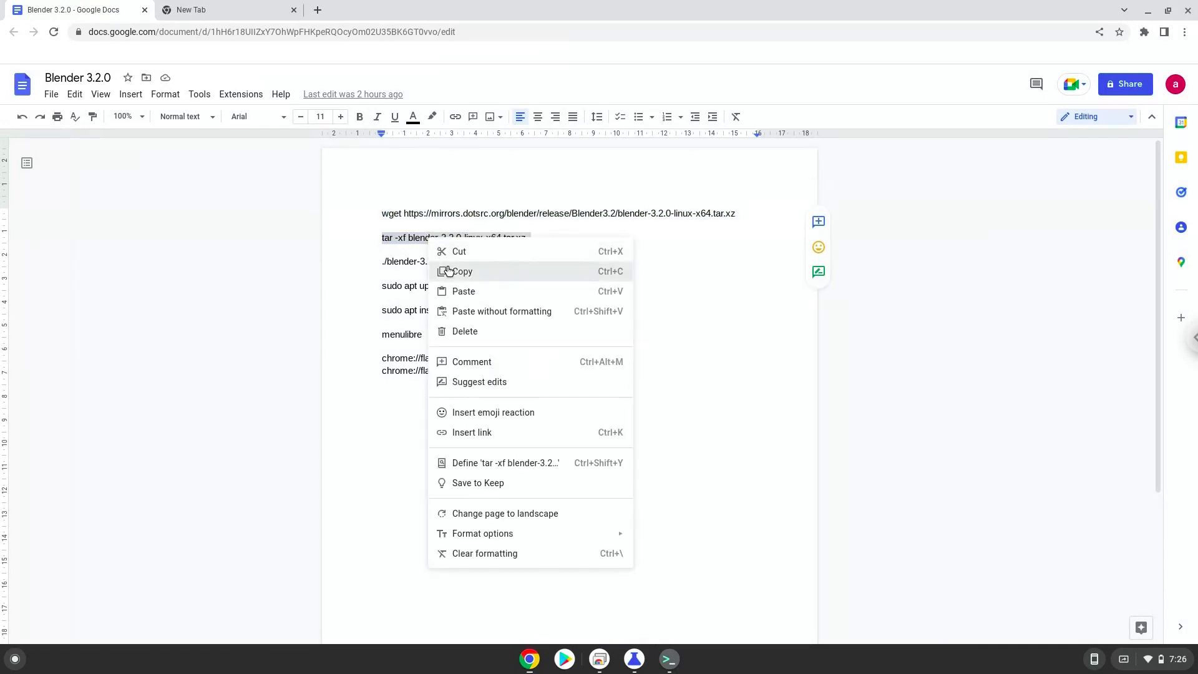
left_click(462, 272)
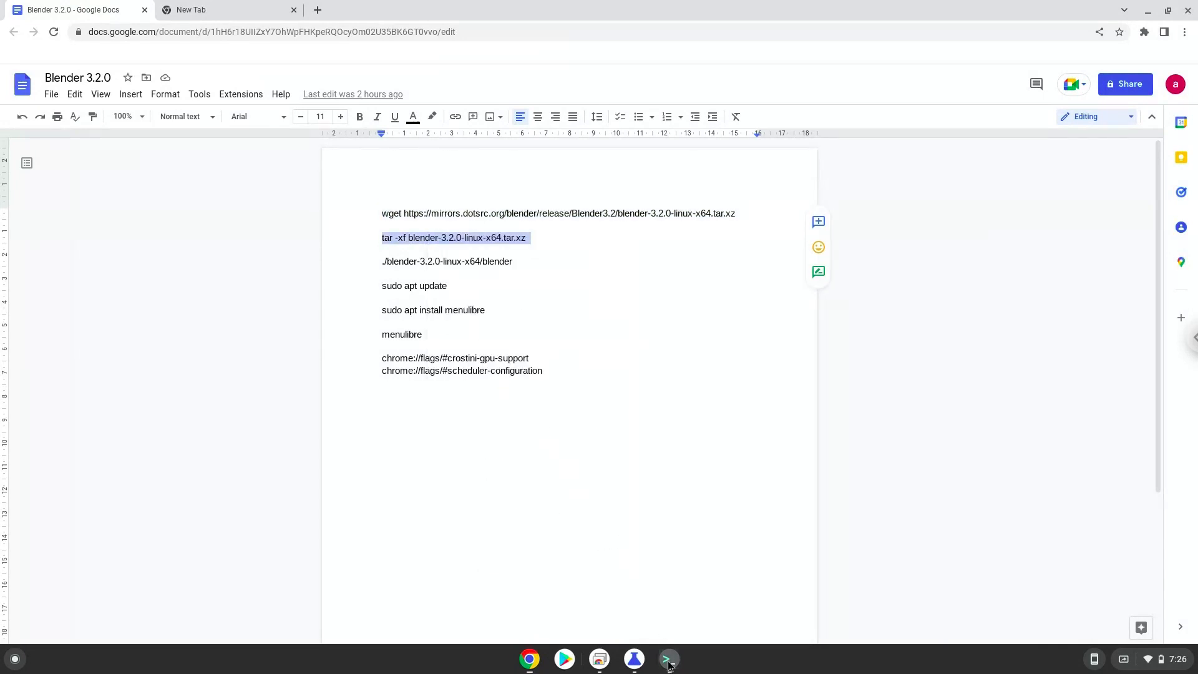
left_click(667, 659)
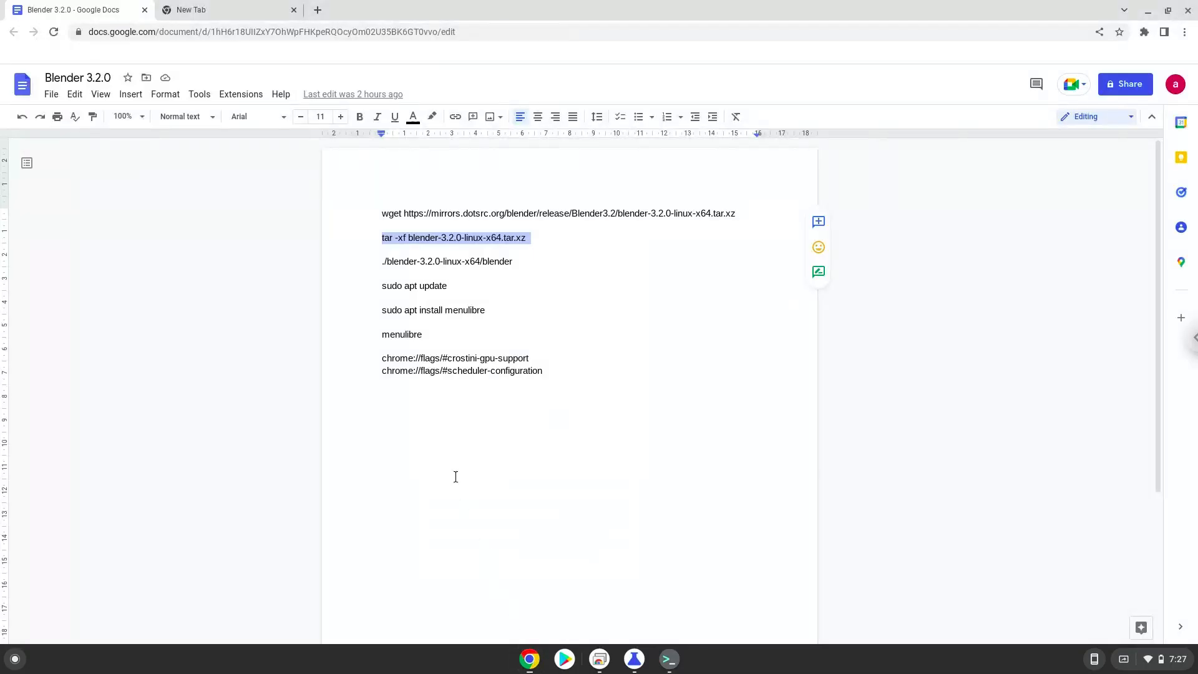
mouse_move(437, 261)
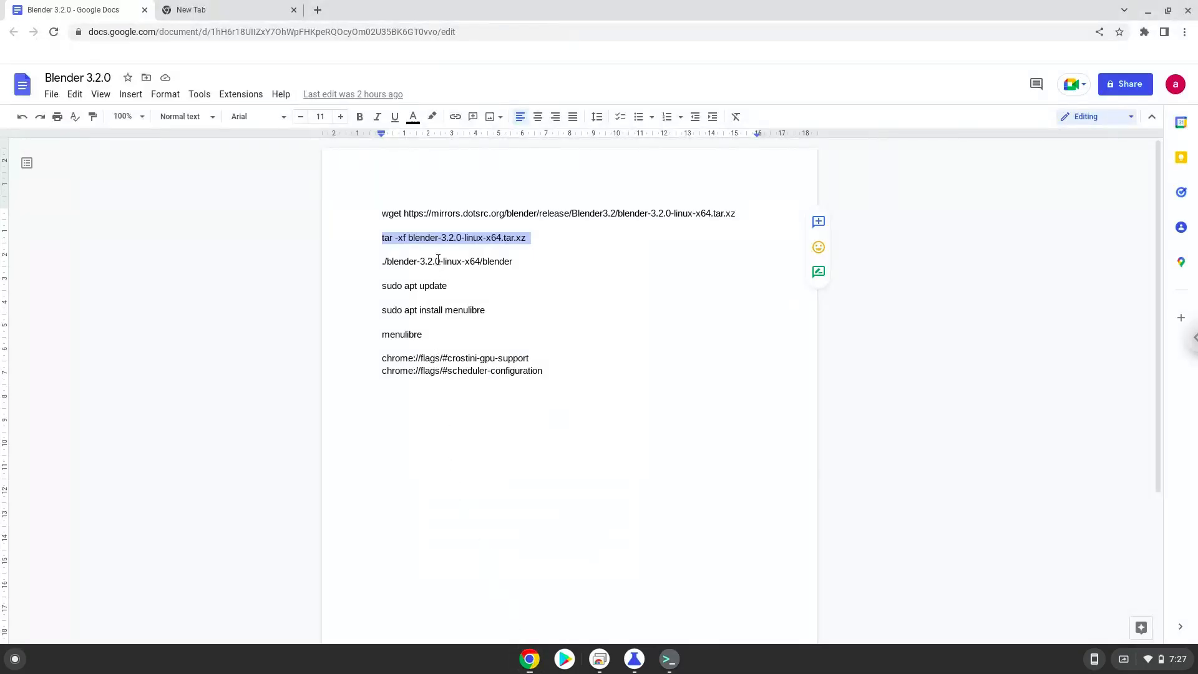
right_click(436, 260)
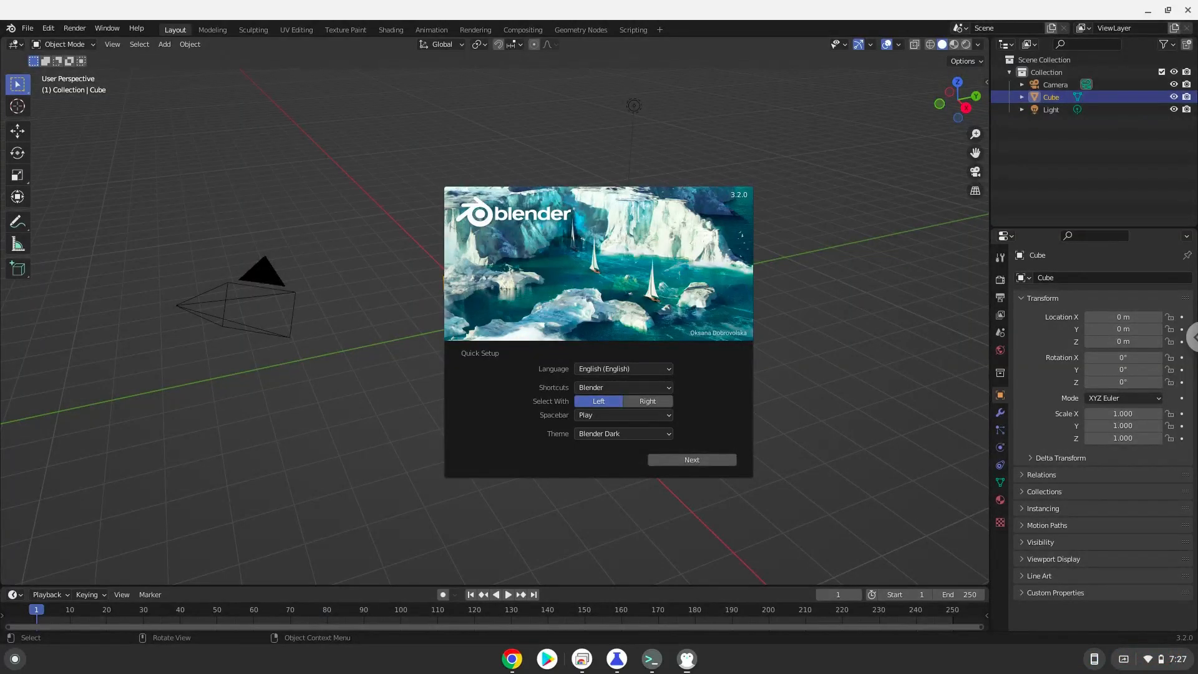
Accept quick setup, start a Sculpting file, dent the sphere, and quit Blender without saving.
left_click(691, 459)
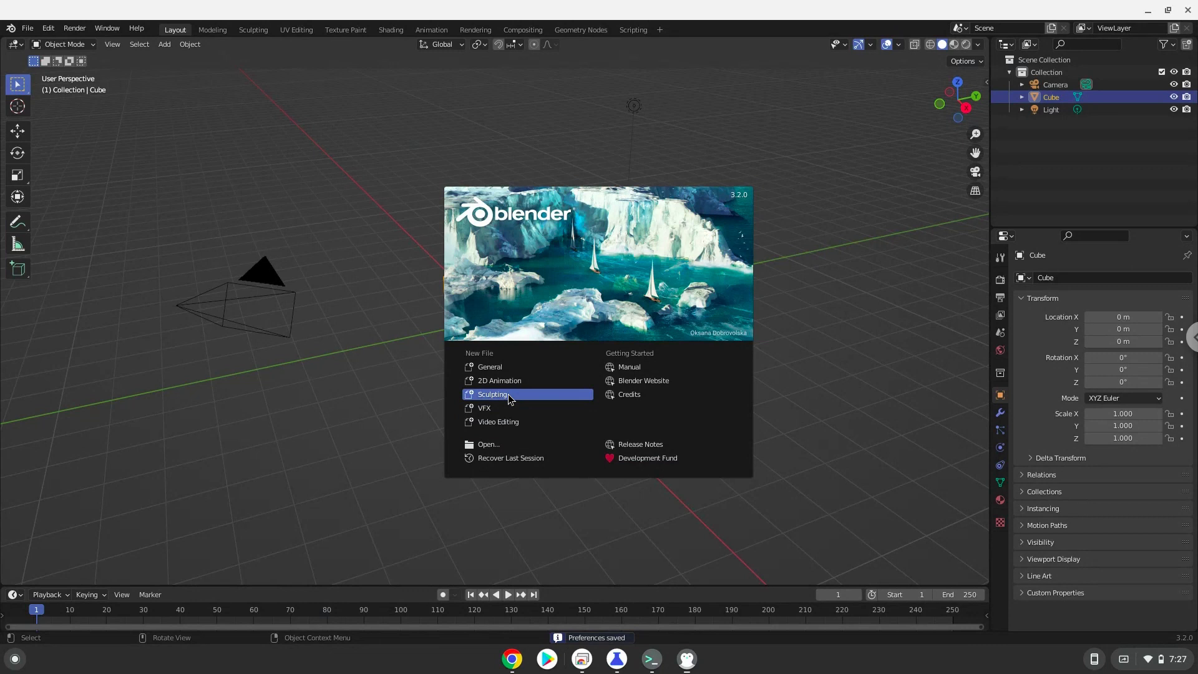
left_click(491, 394)
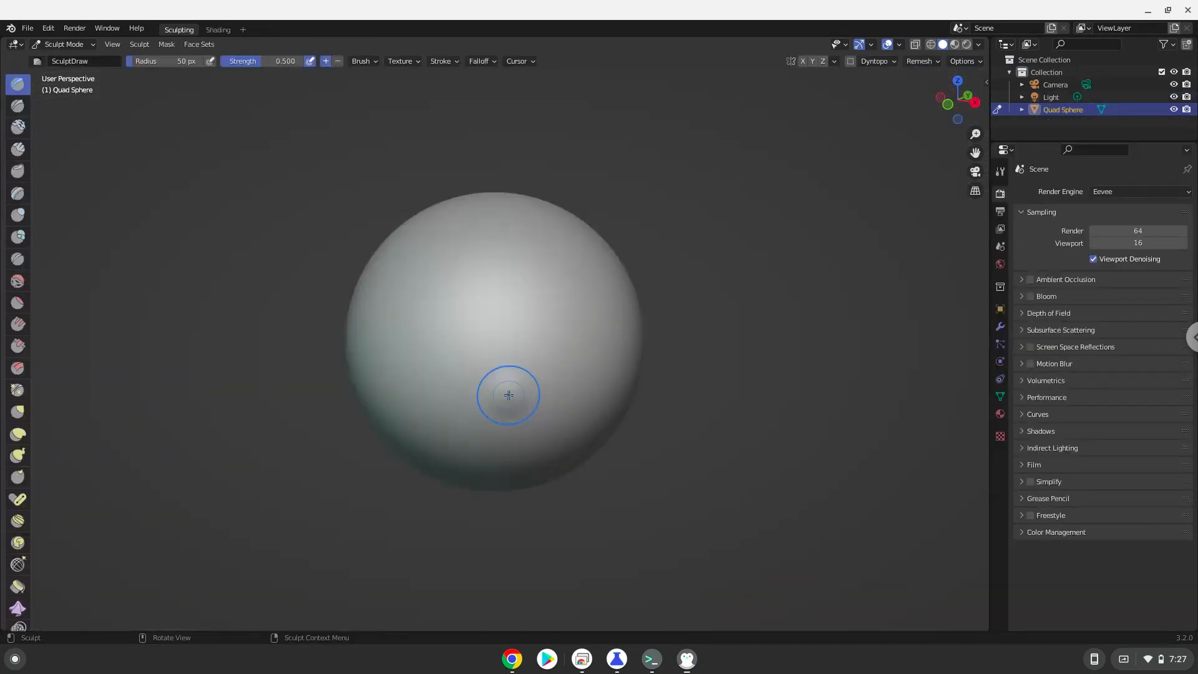
left_click_drag(508, 395, 870, 217)
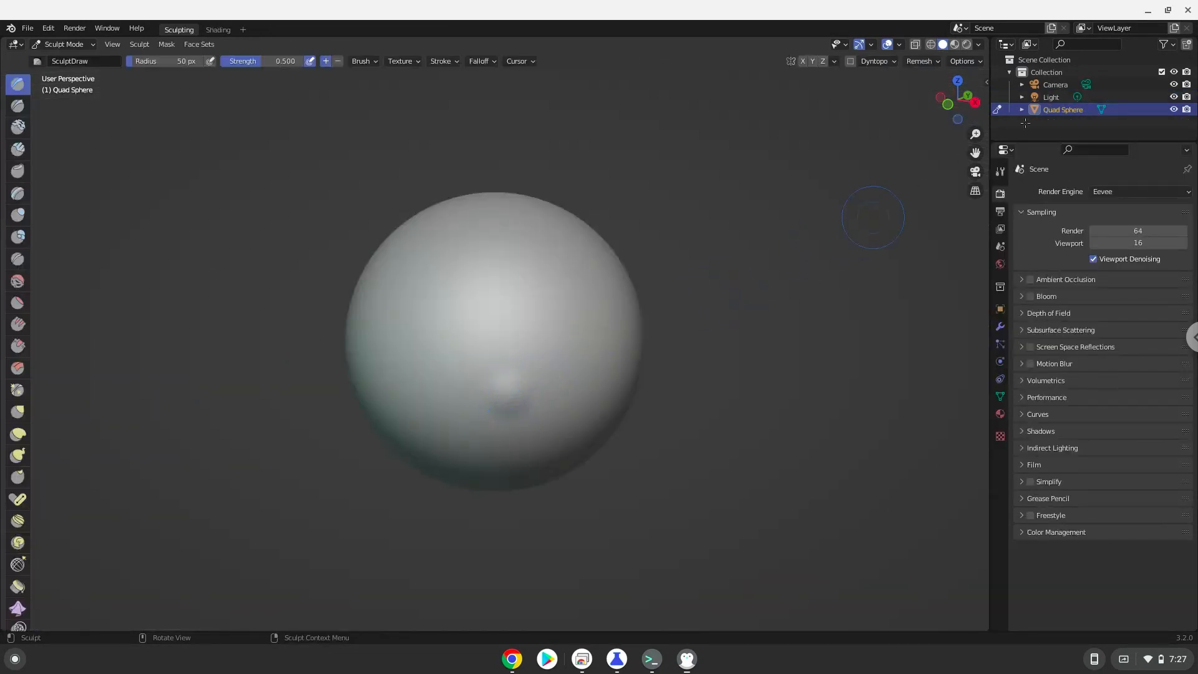
left_click(1187, 10)
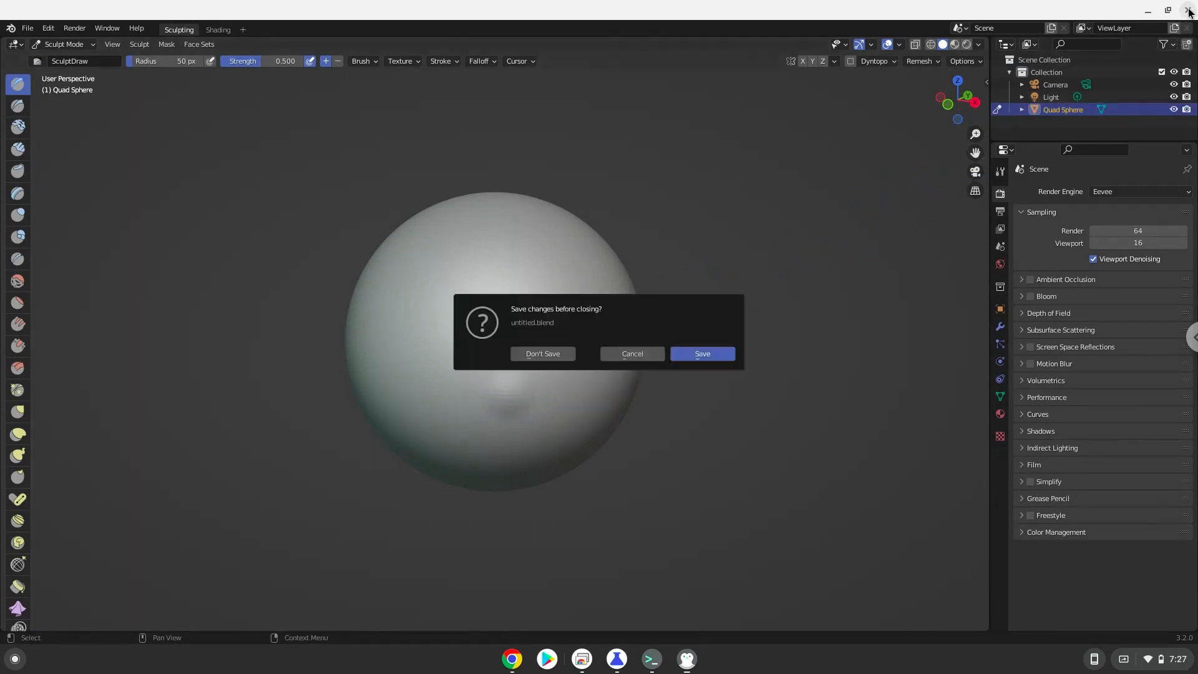
mouse_move(592, 337)
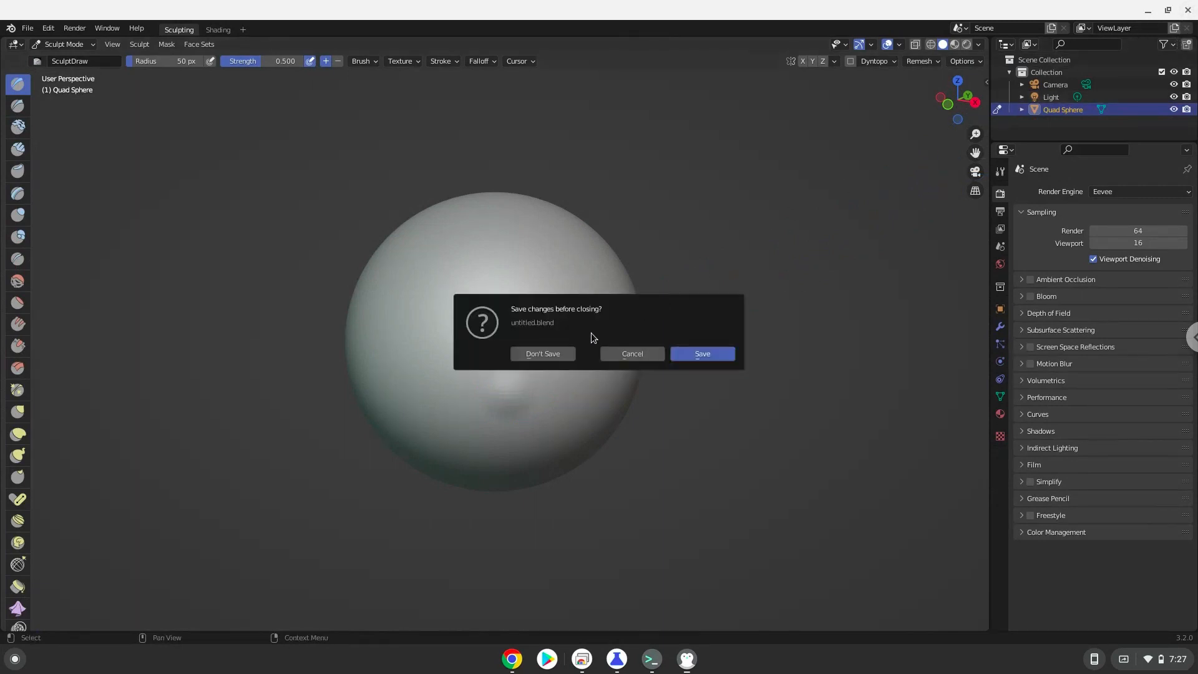
left_click(631, 353)
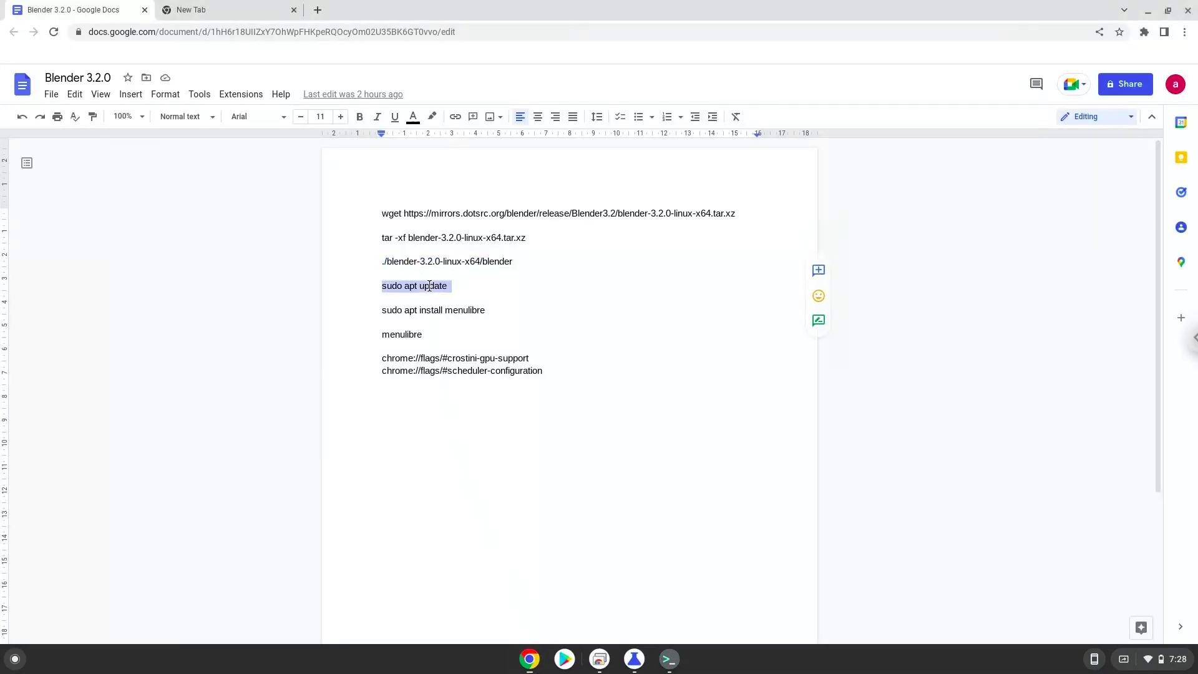
Copy 'sudo apt update' from the doc and run it in the Linux terminal.
right_click(429, 285)
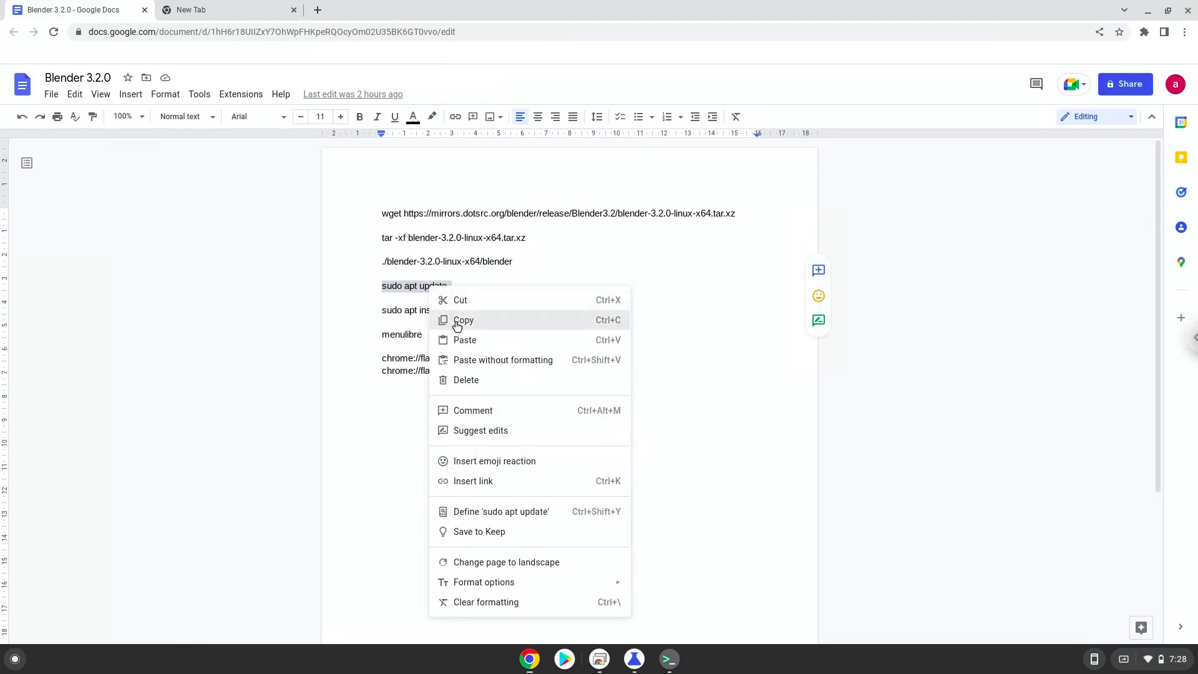
left_click(463, 319)
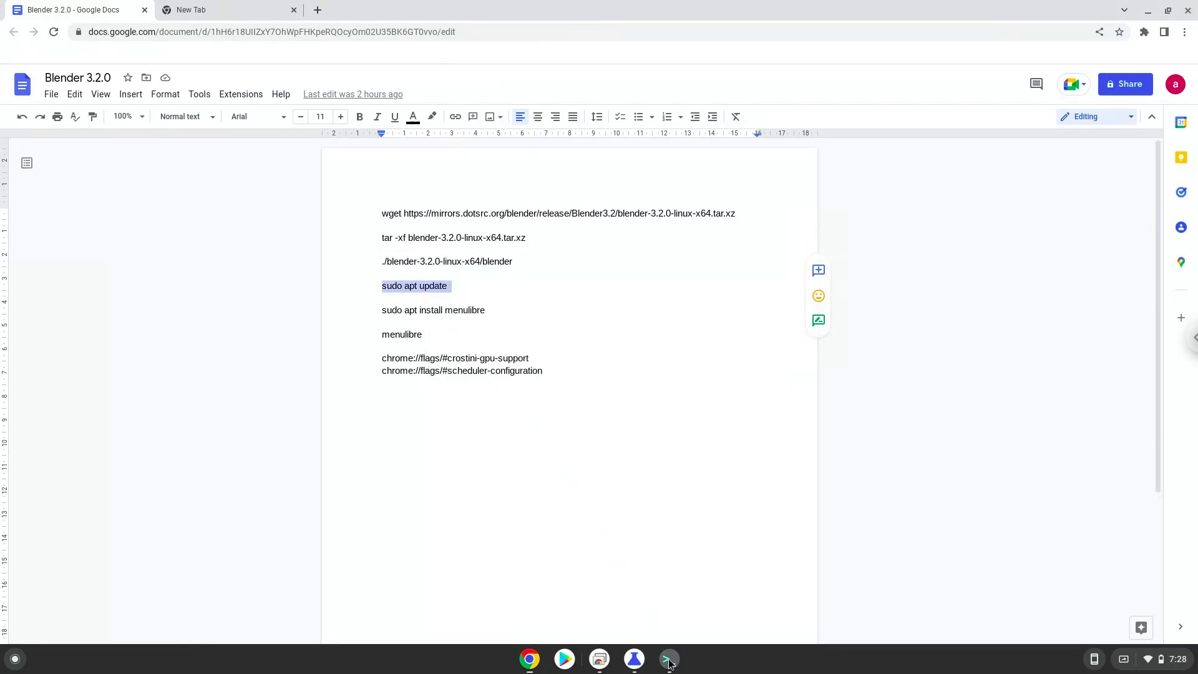
left_click(668, 658)
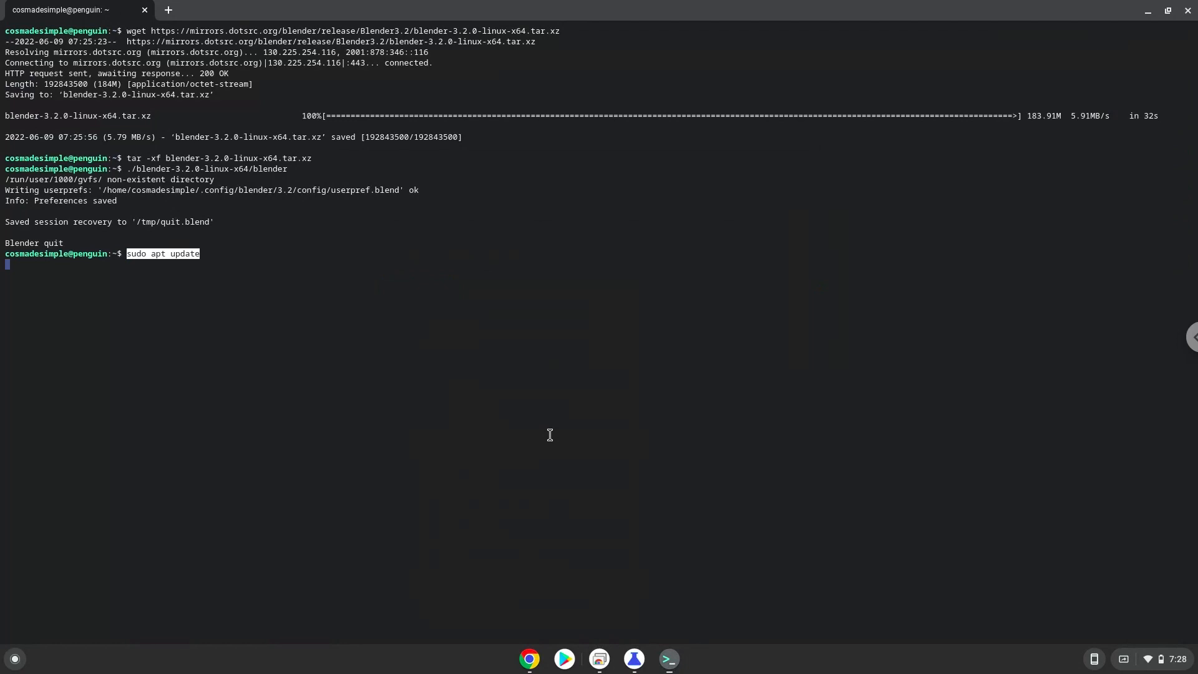
key("Return")
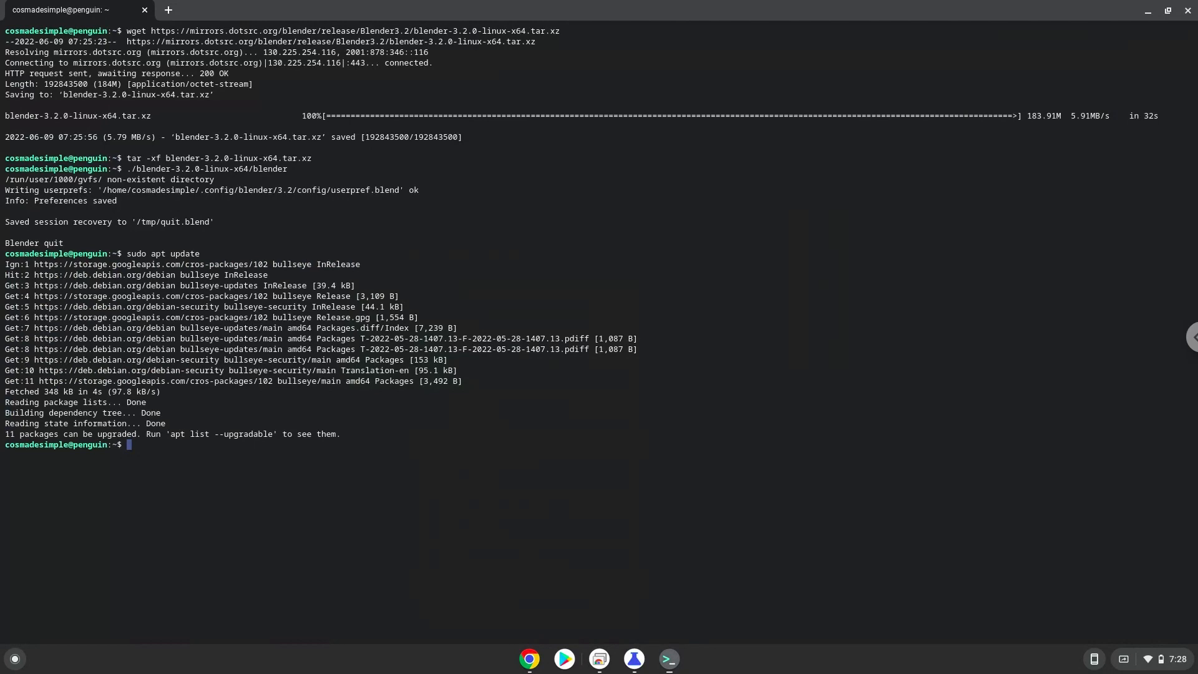
mouse_move(529, 659)
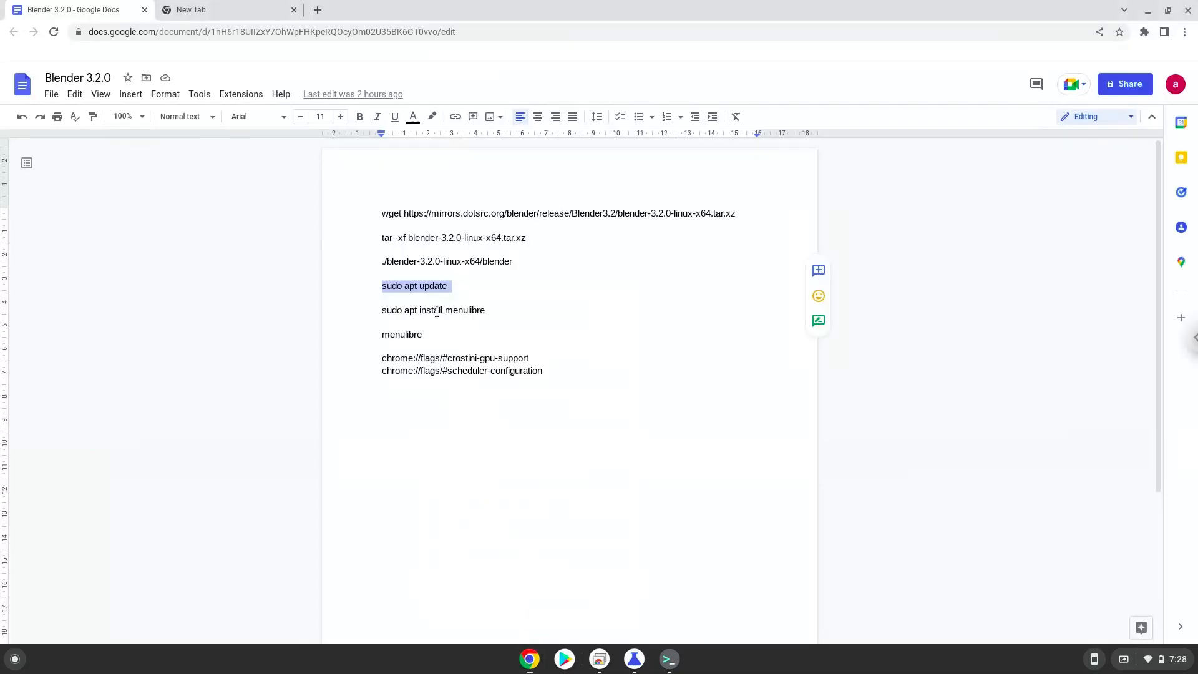
Copy 'sudo apt install menulibre' from the doc and run it in the terminal.
right_click(433, 309)
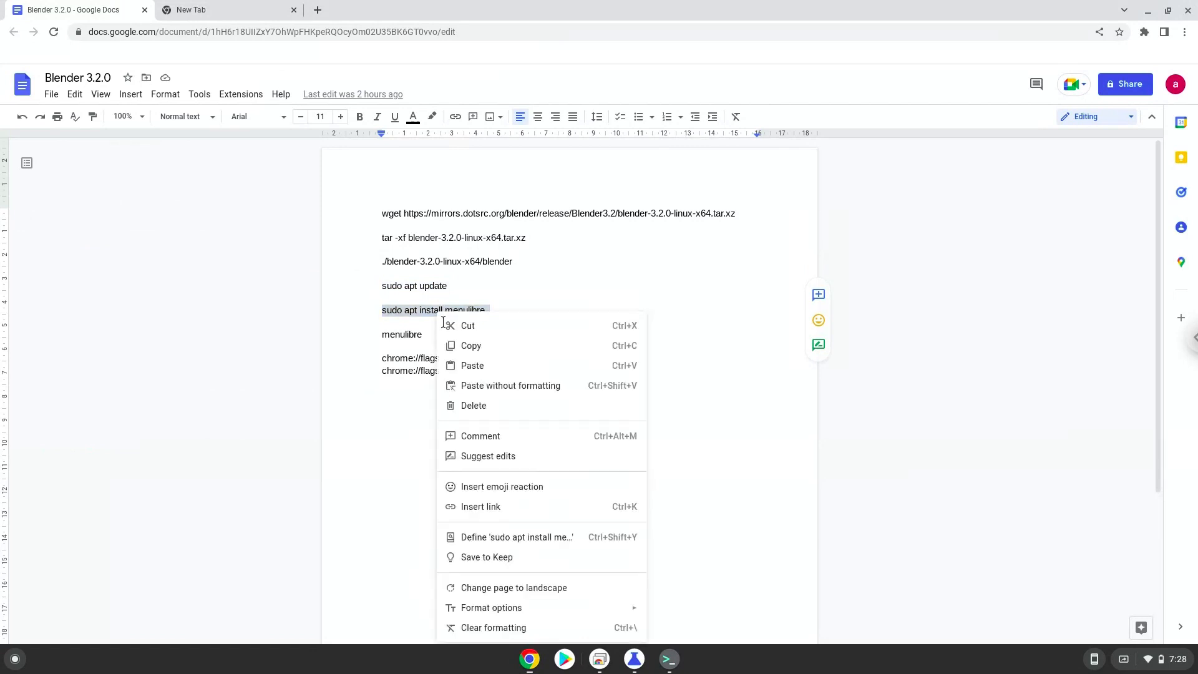
left_click(600, 559)
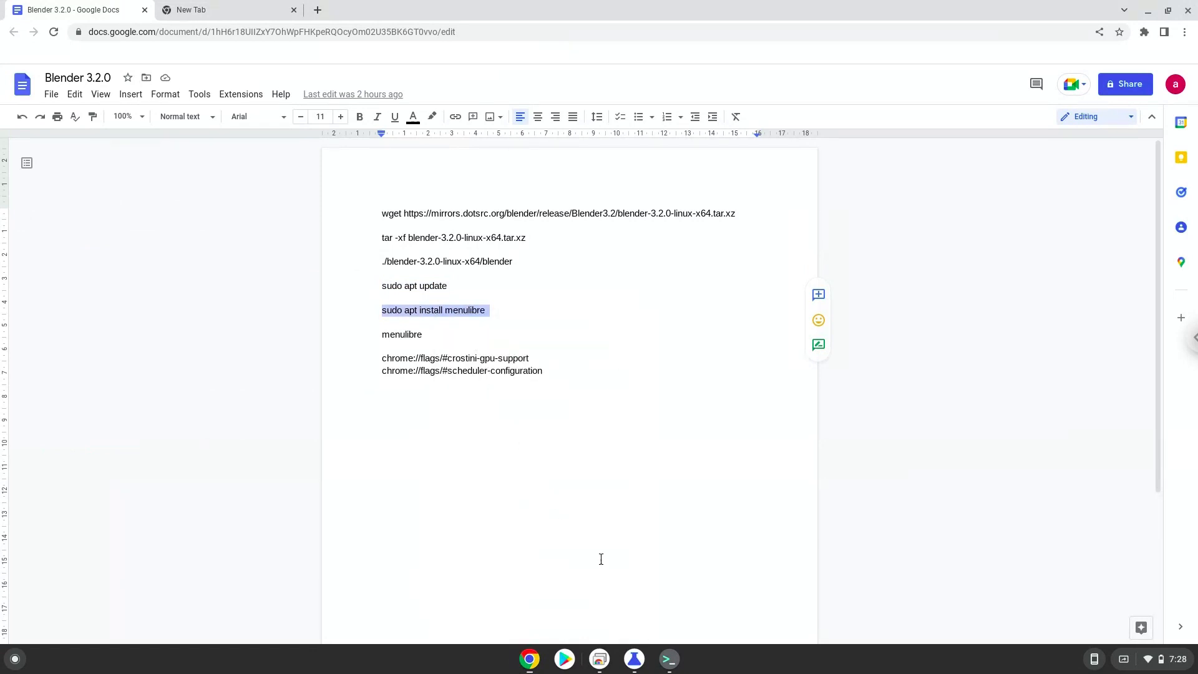
left_click(669, 659)
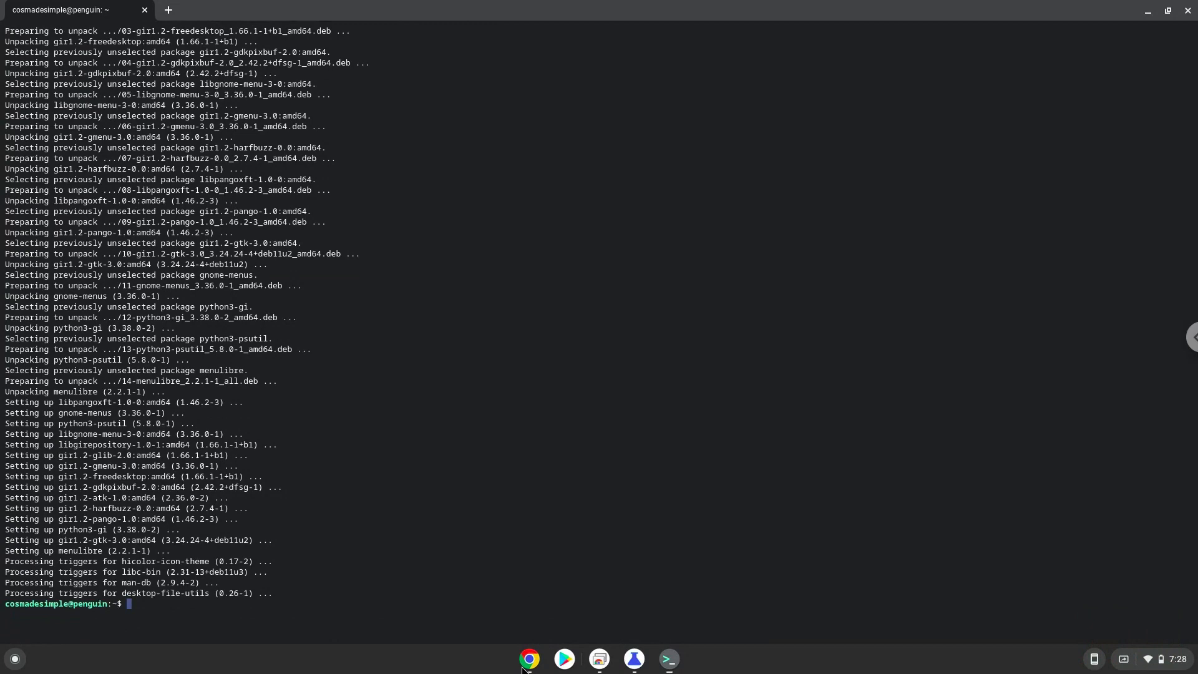
Copy the 'menulibre' line from the doc and run it to launch the menu editor.
left_click(529, 658)
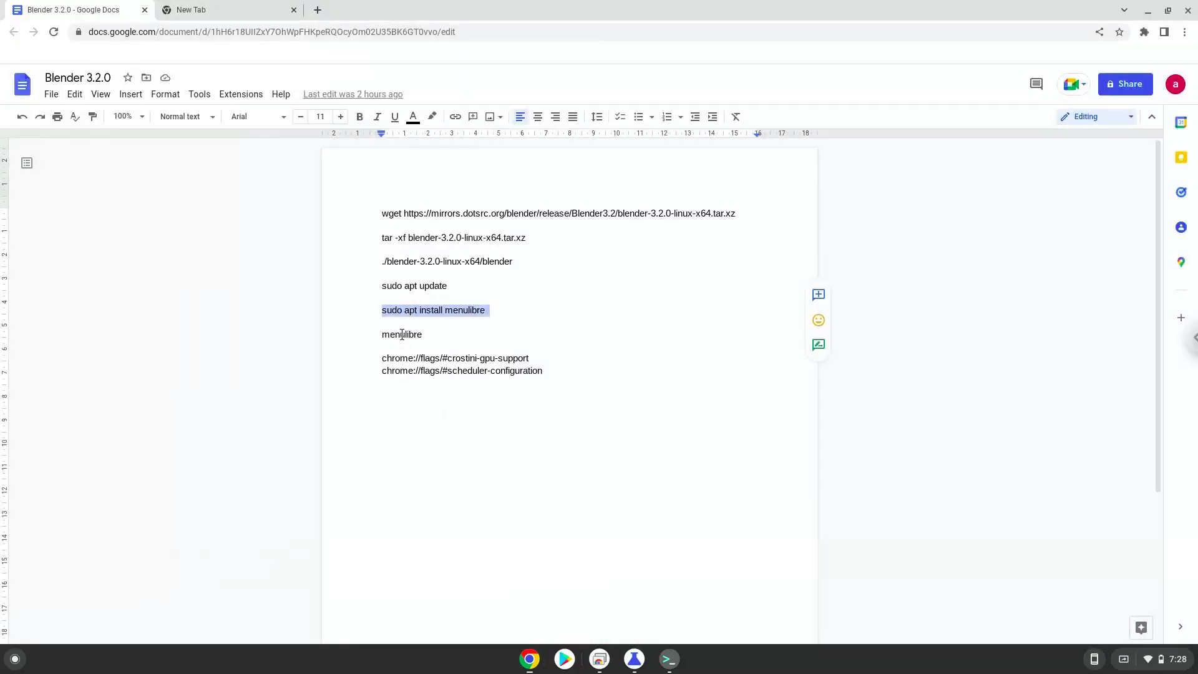
right_click(401, 334)
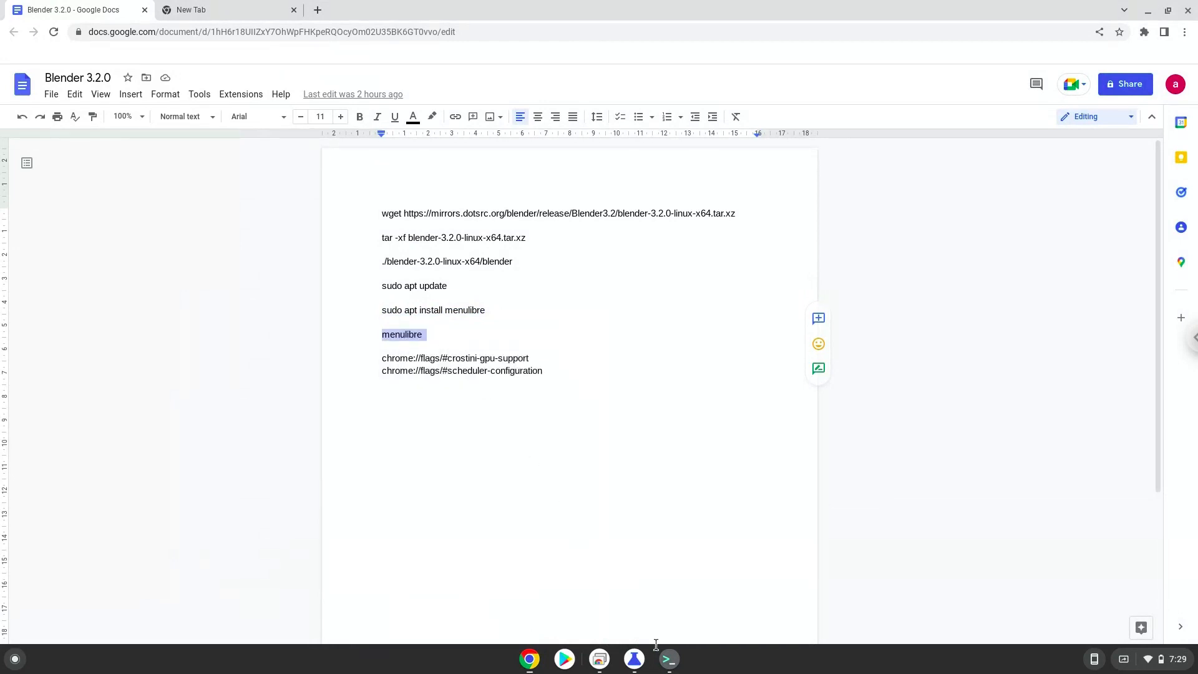
left_click(668, 659)
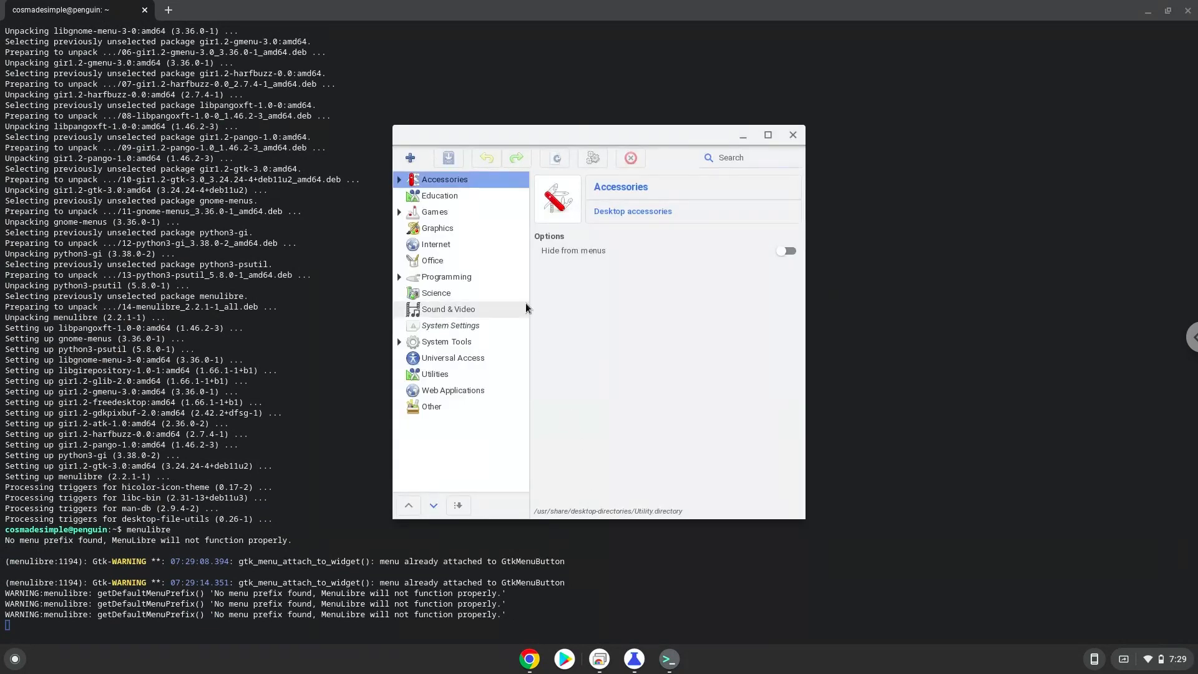
Add a new launcher under the Sound & Video category via the + menu.
left_click(448, 310)
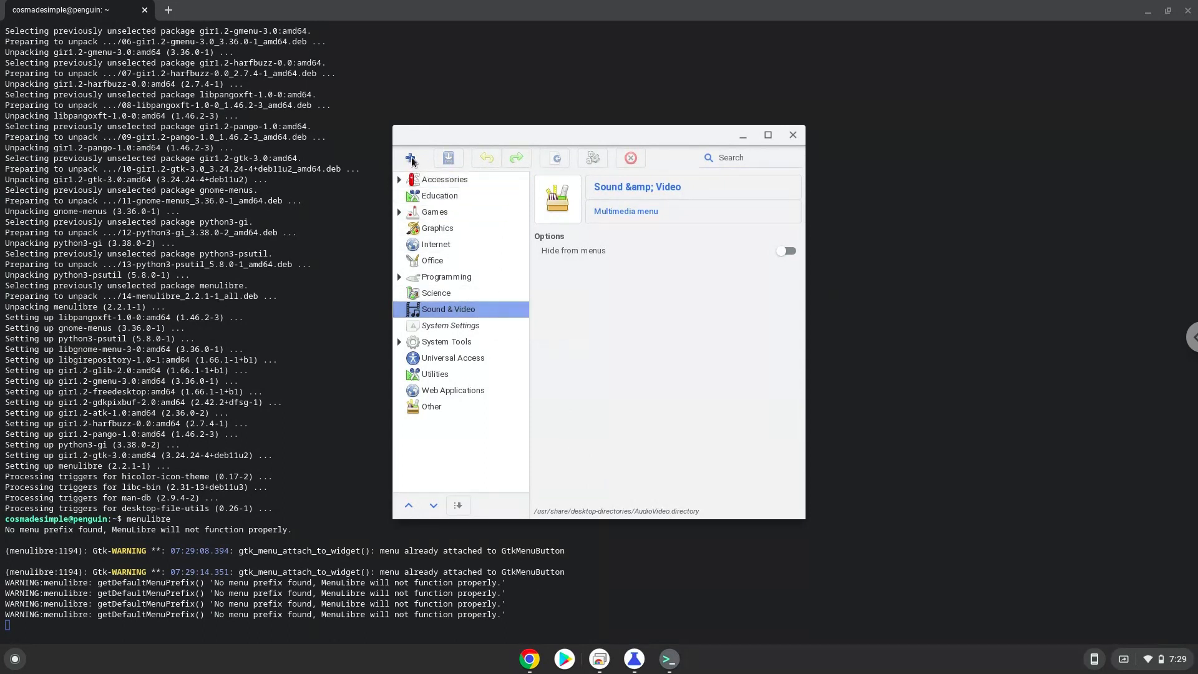
left_click(411, 157)
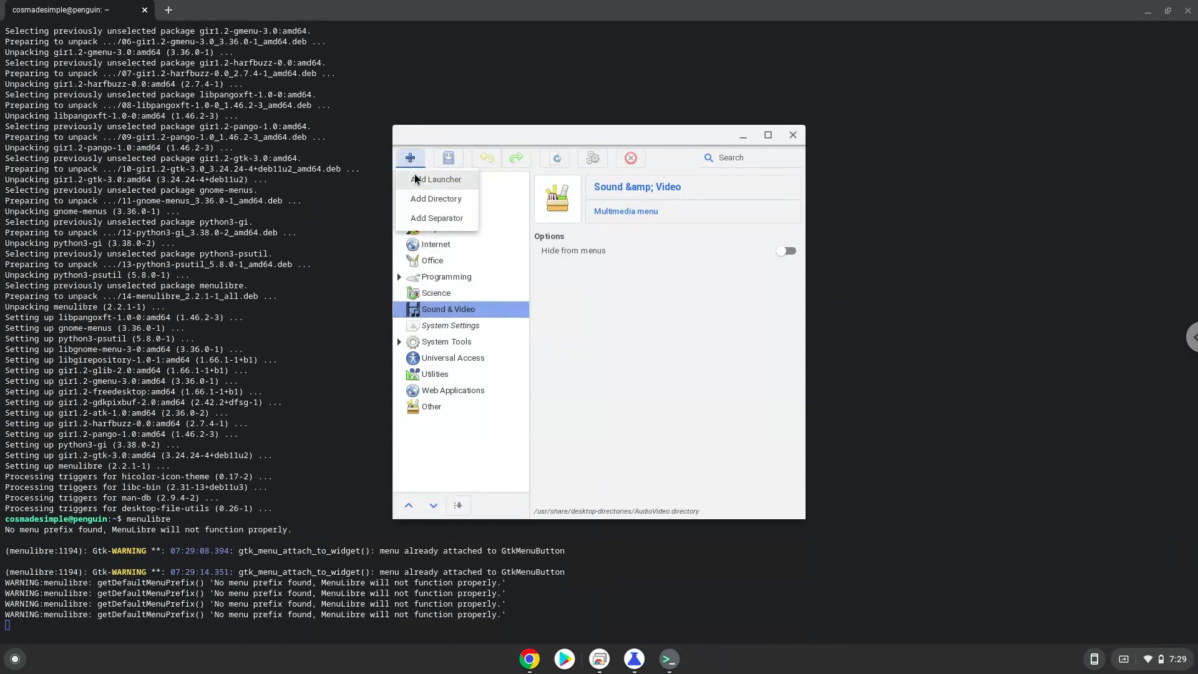
left_click(436, 179)
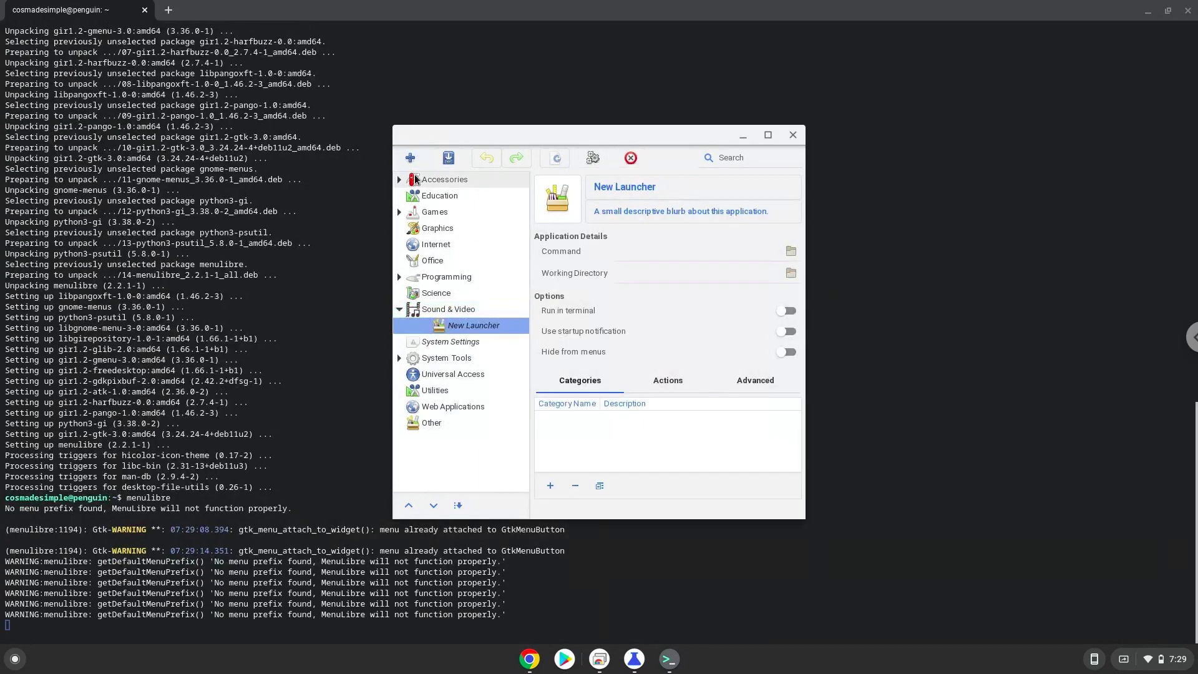
Name the launcher 'Blender 3.2' and start browsing for its command.
left_click(623, 187)
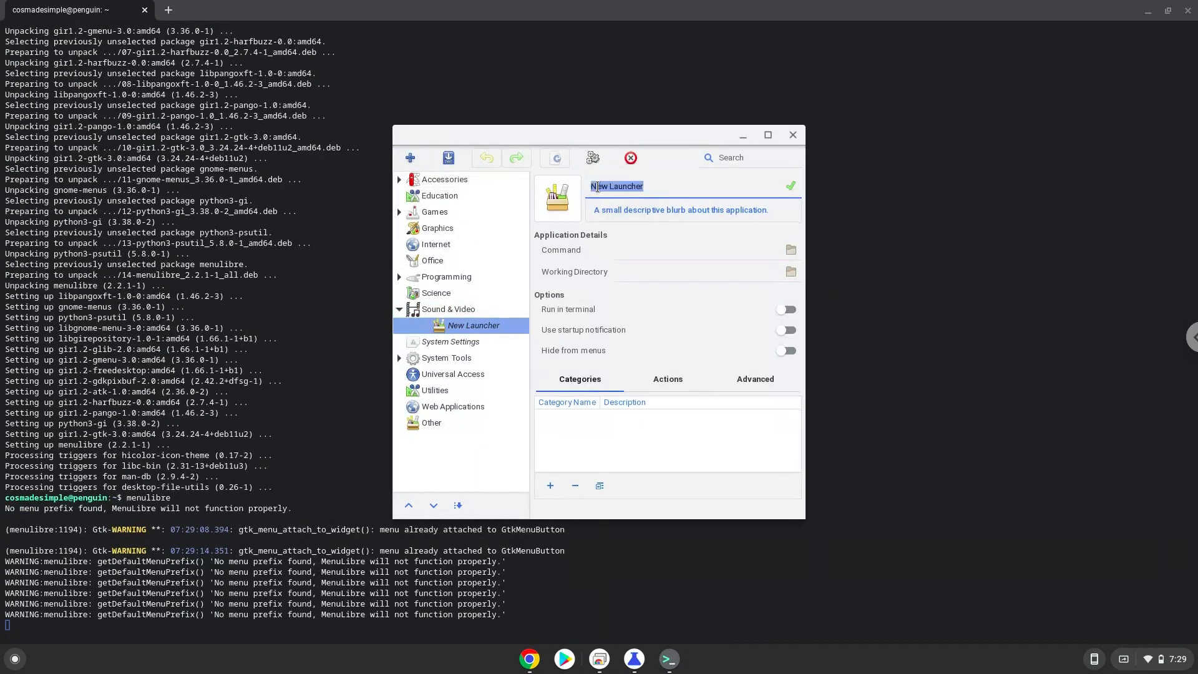
type("Blender 3.2")
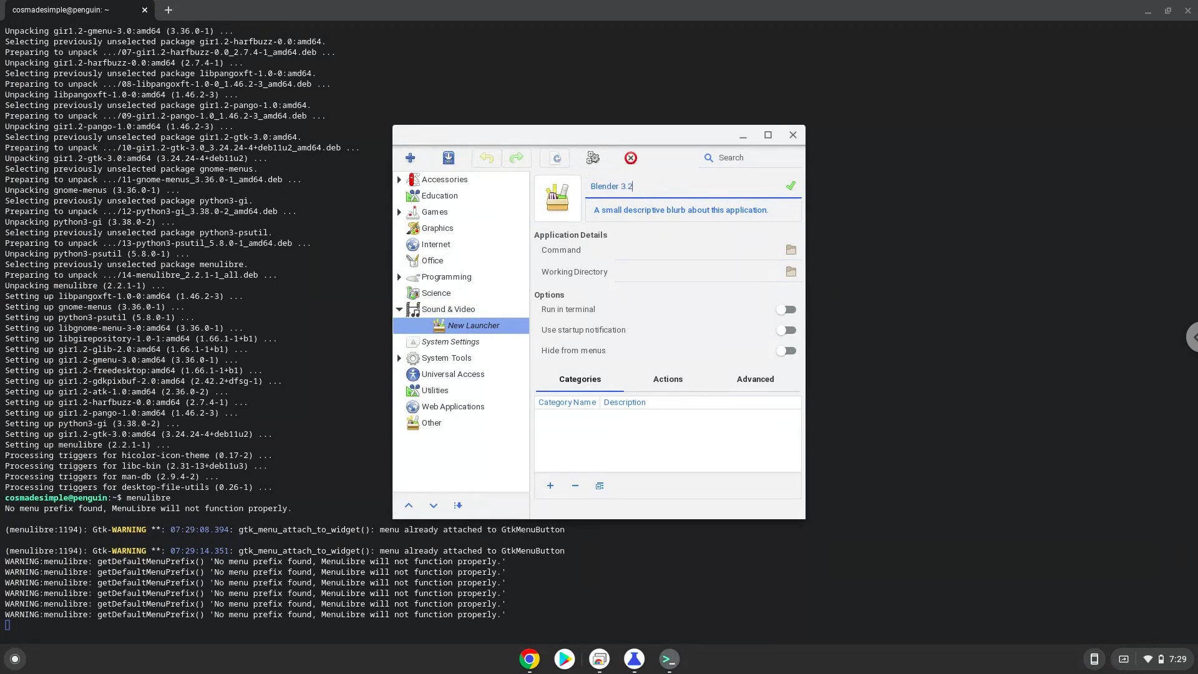
left_click(791, 187)
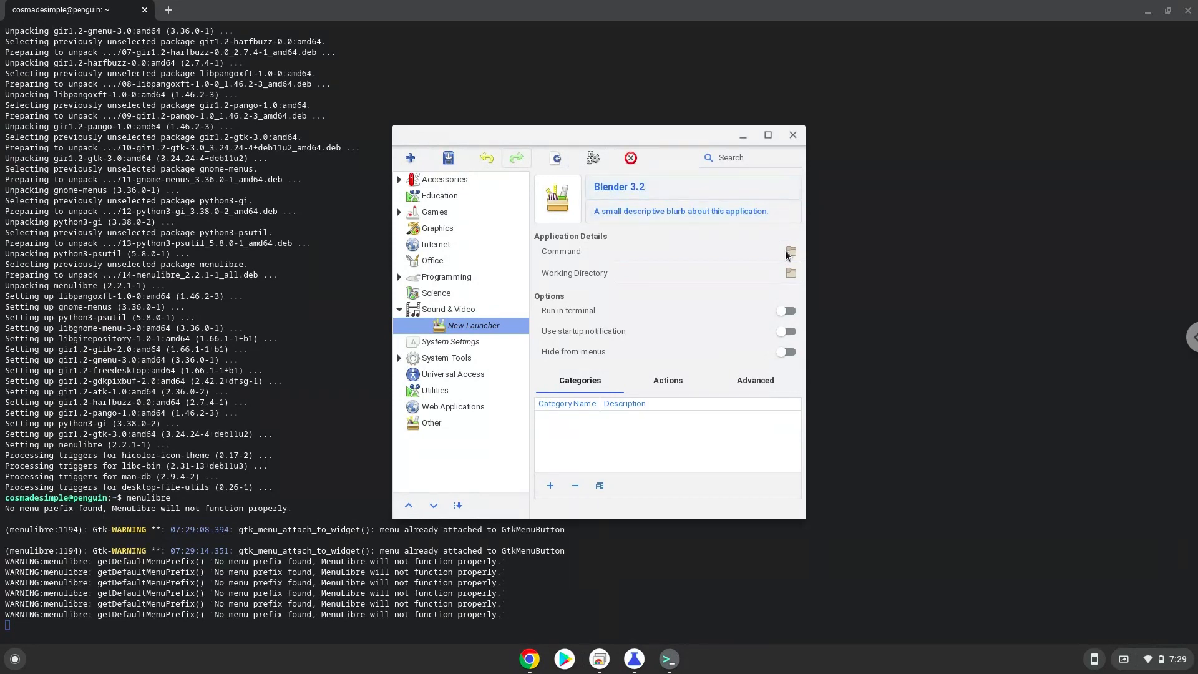
left_click(791, 252)
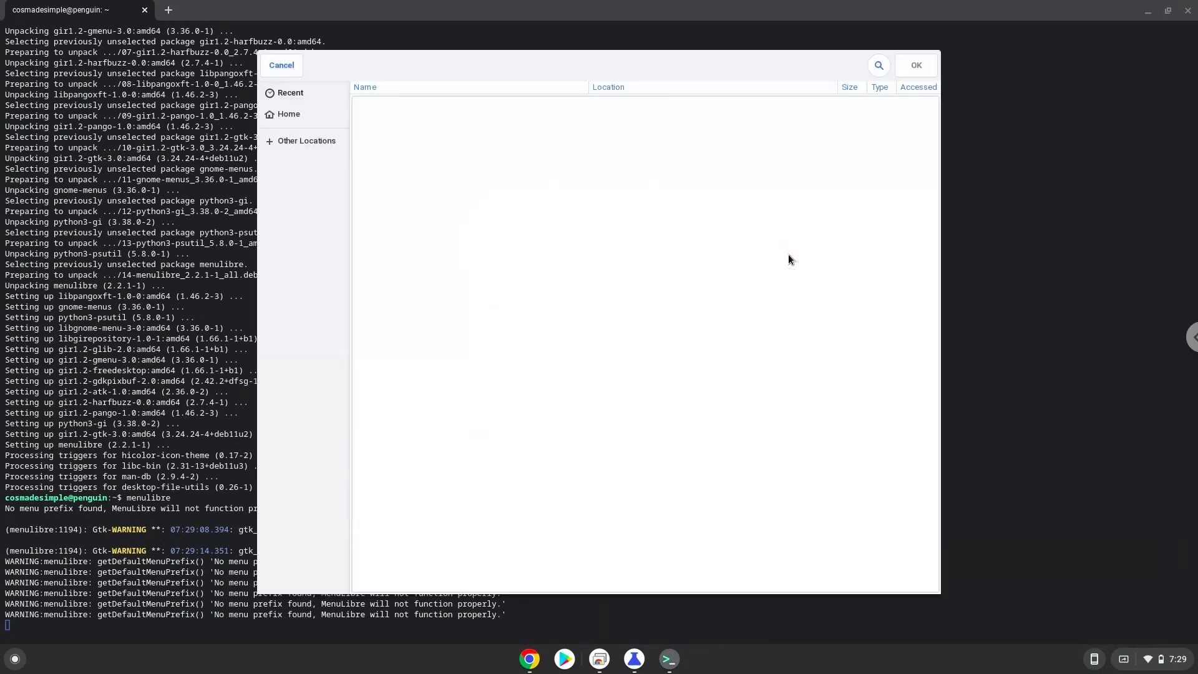
Point the command at blender inside Home/blender-3.2.0-linux-x64 and save the launcher.
left_click(289, 113)
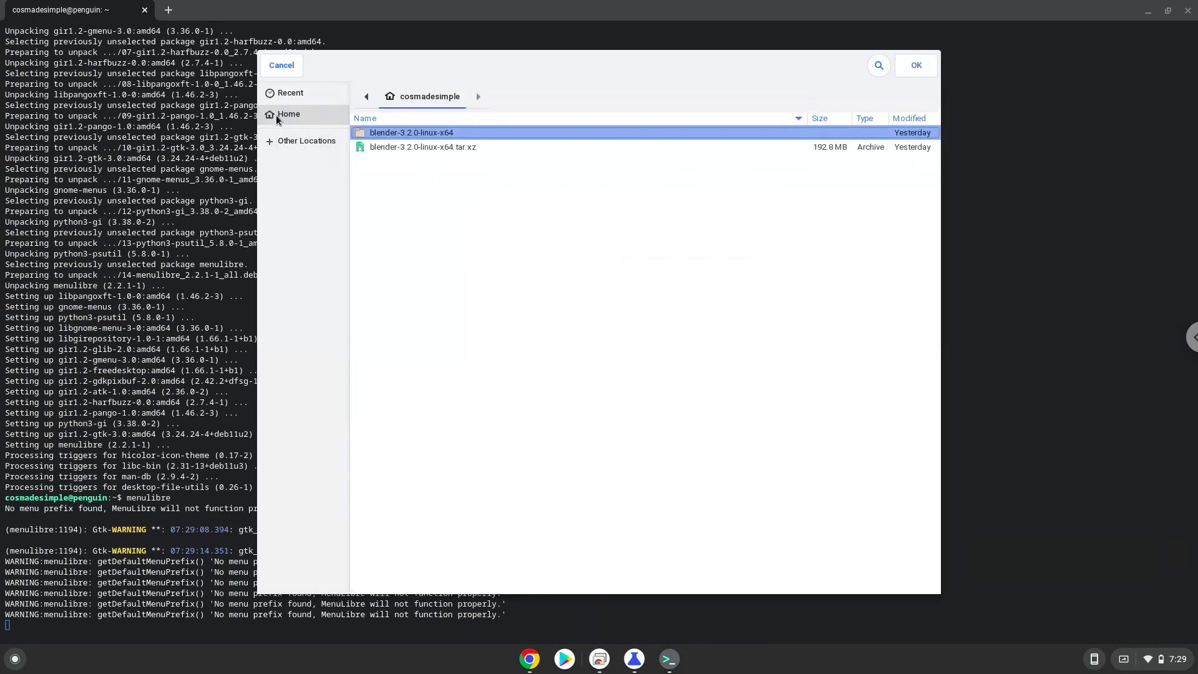
double_click(412, 132)
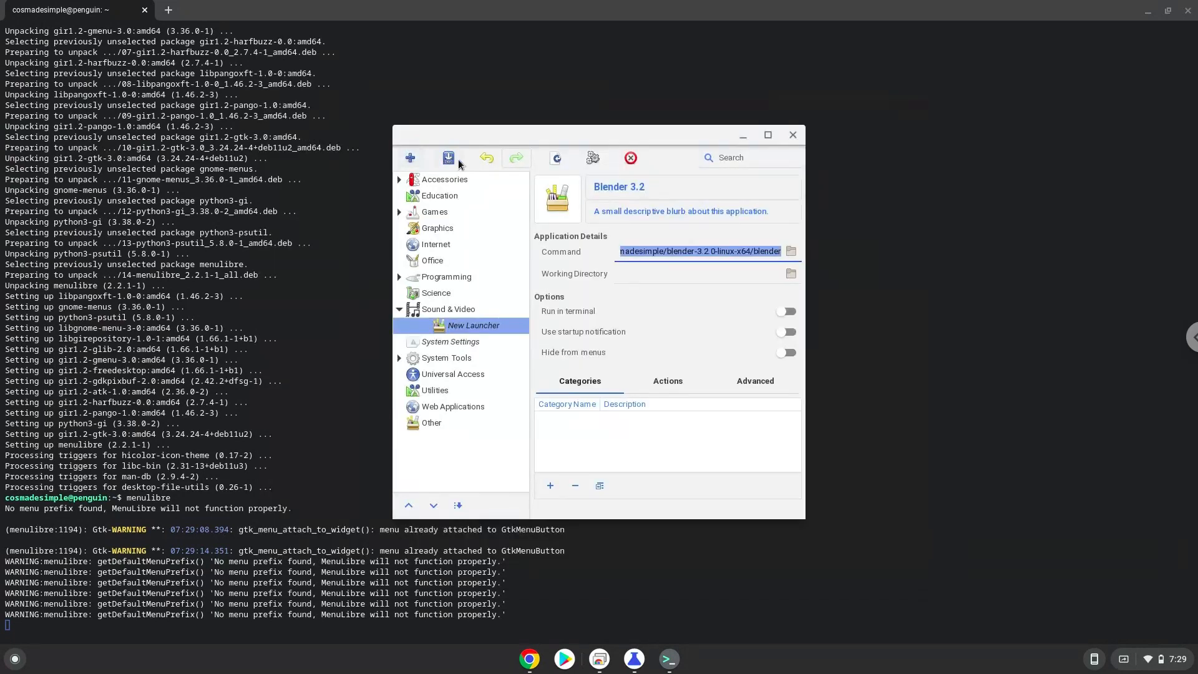
left_click(448, 157)
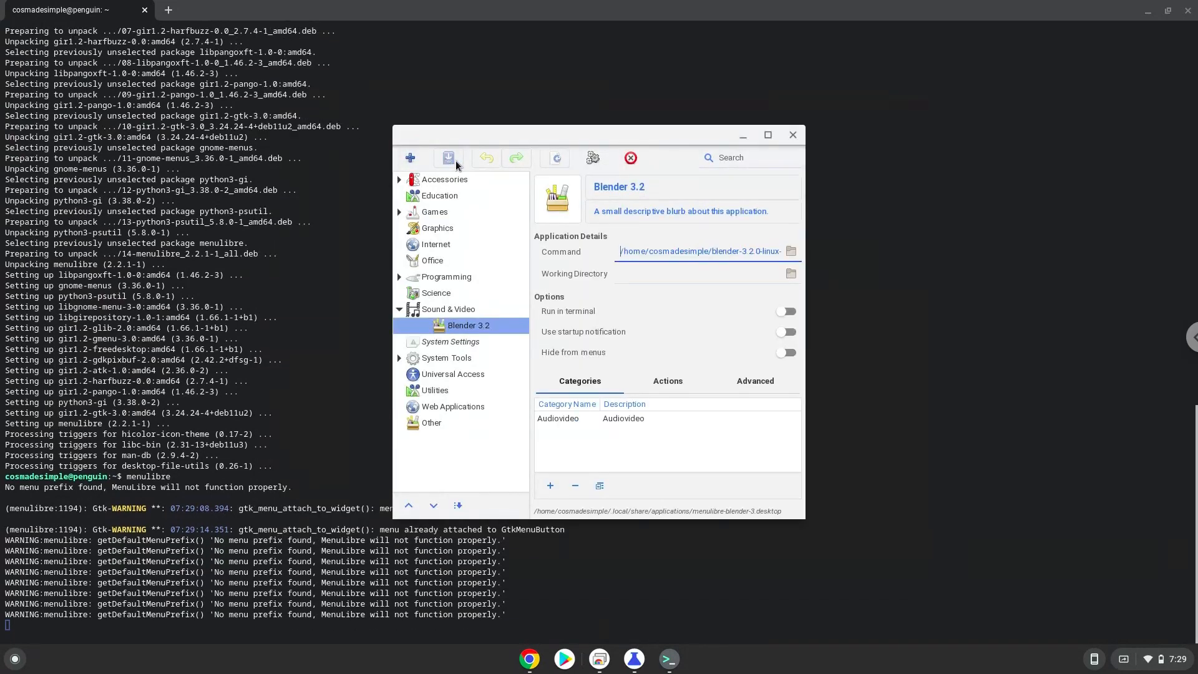
mouse_move(449, 159)
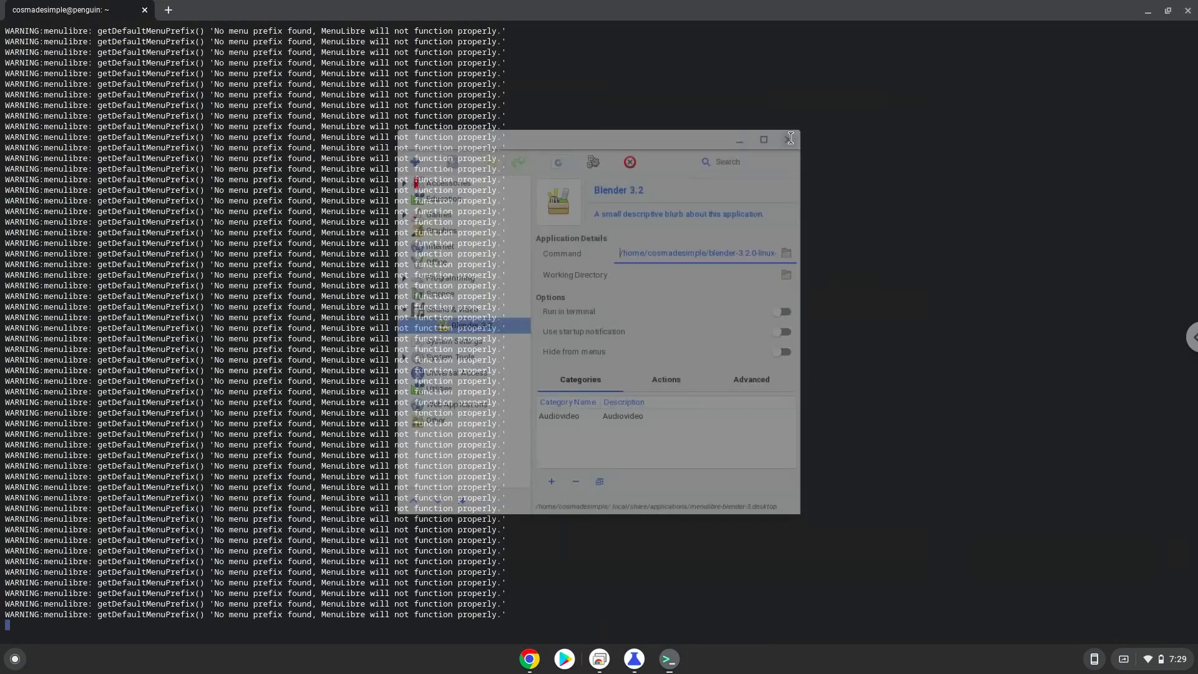
Close MenuLibre and the terminal, then minimise the Chrome flags window to clear the desktop.
left_click(789, 138)
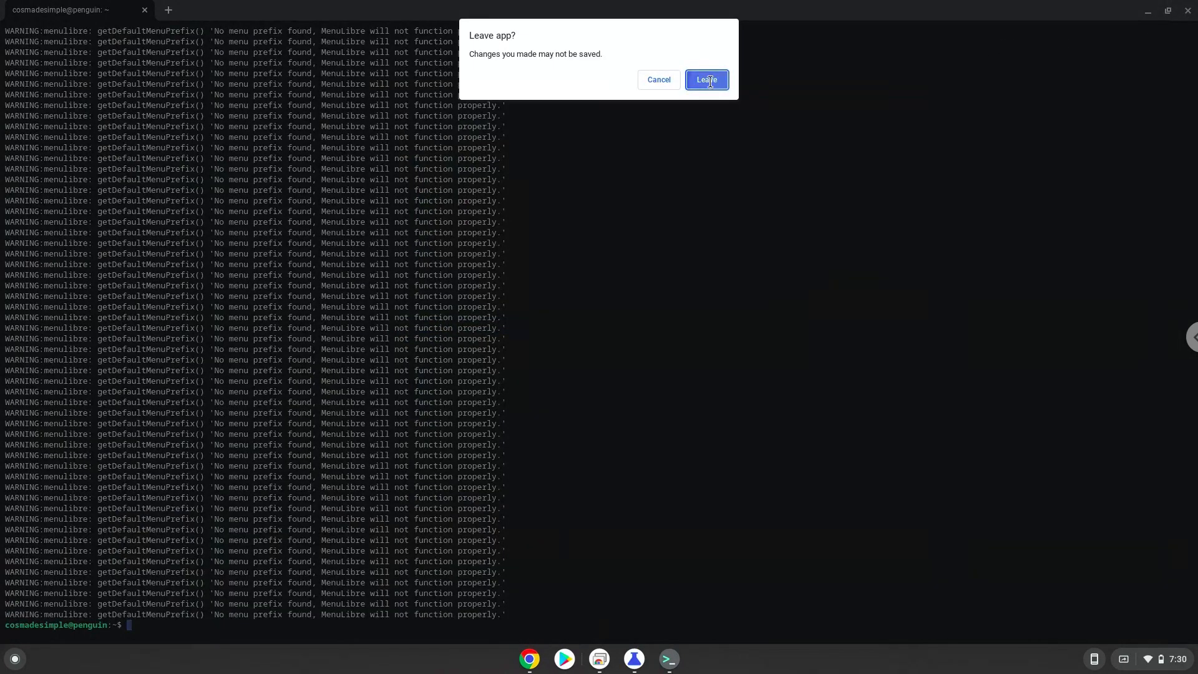
left_click(706, 80)
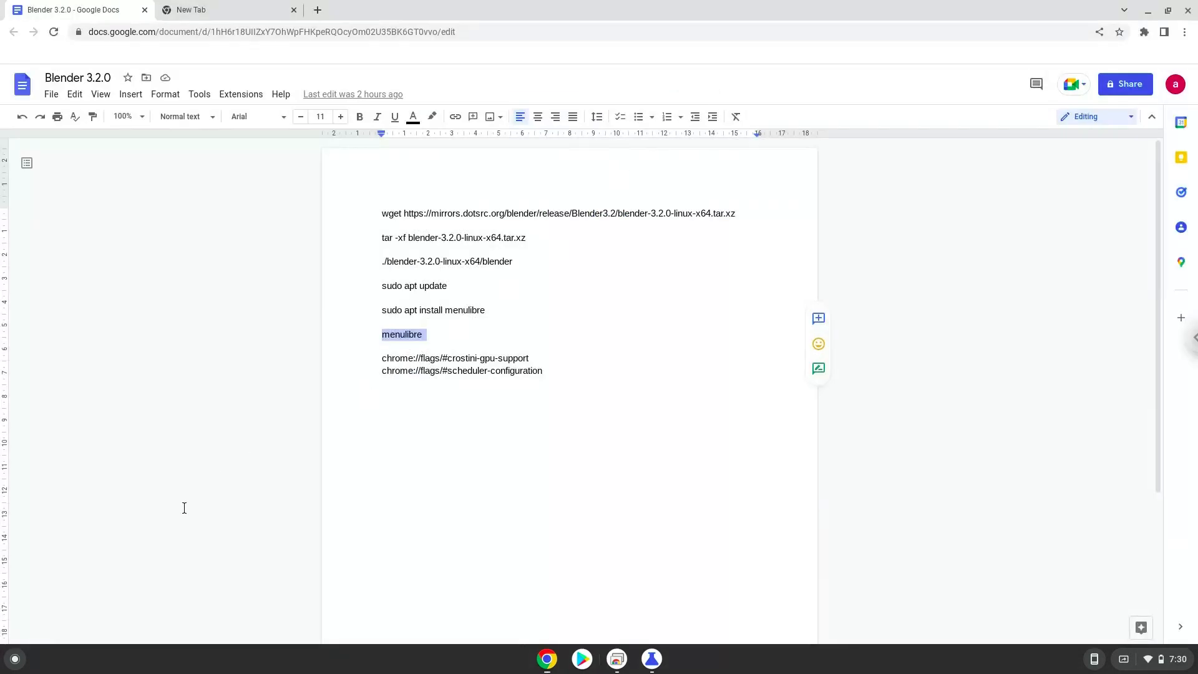
left_click(15, 659)
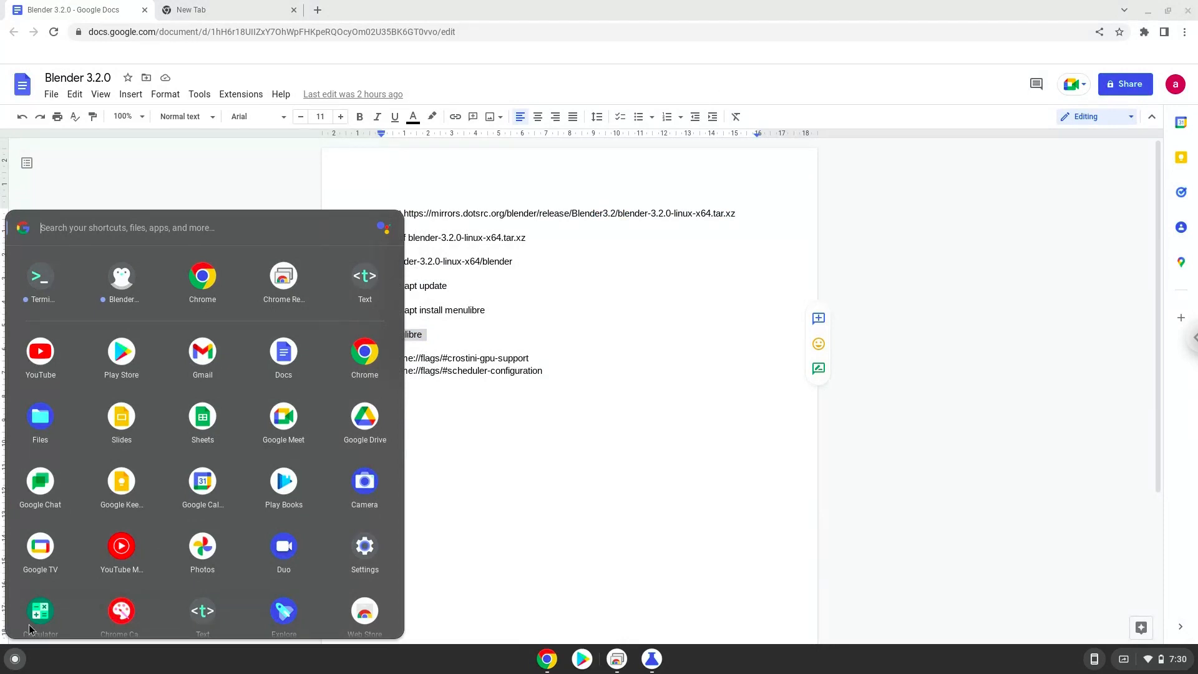
mouse_move(130, 284)
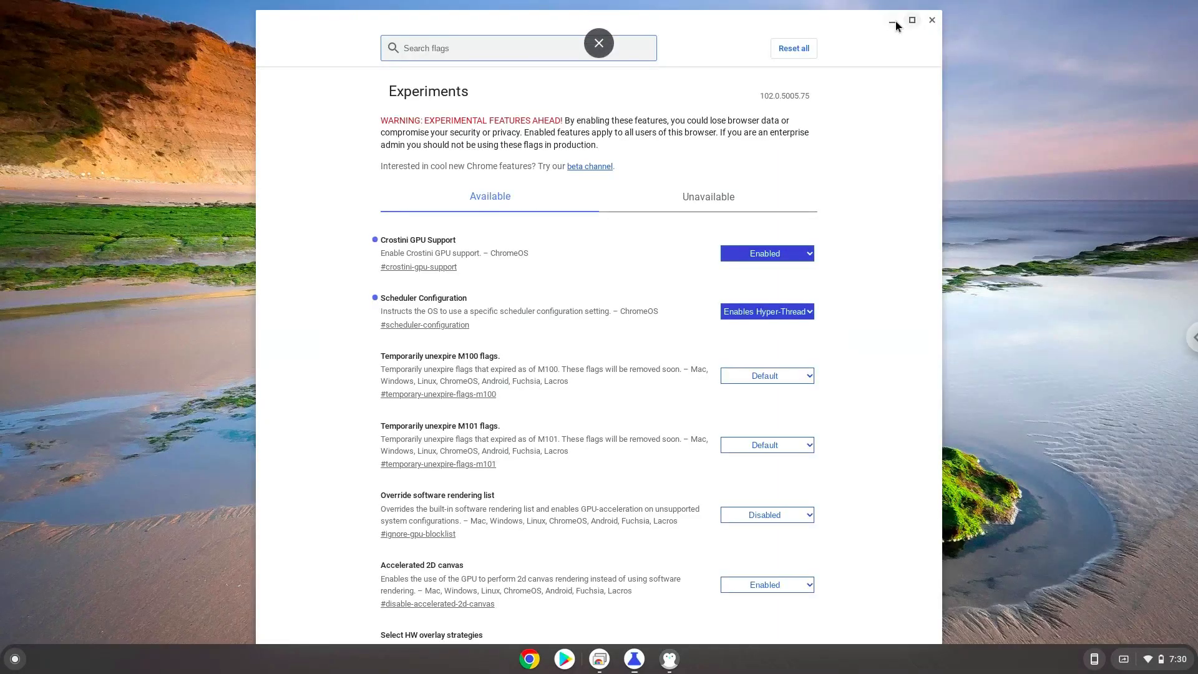
left_click(891, 20)
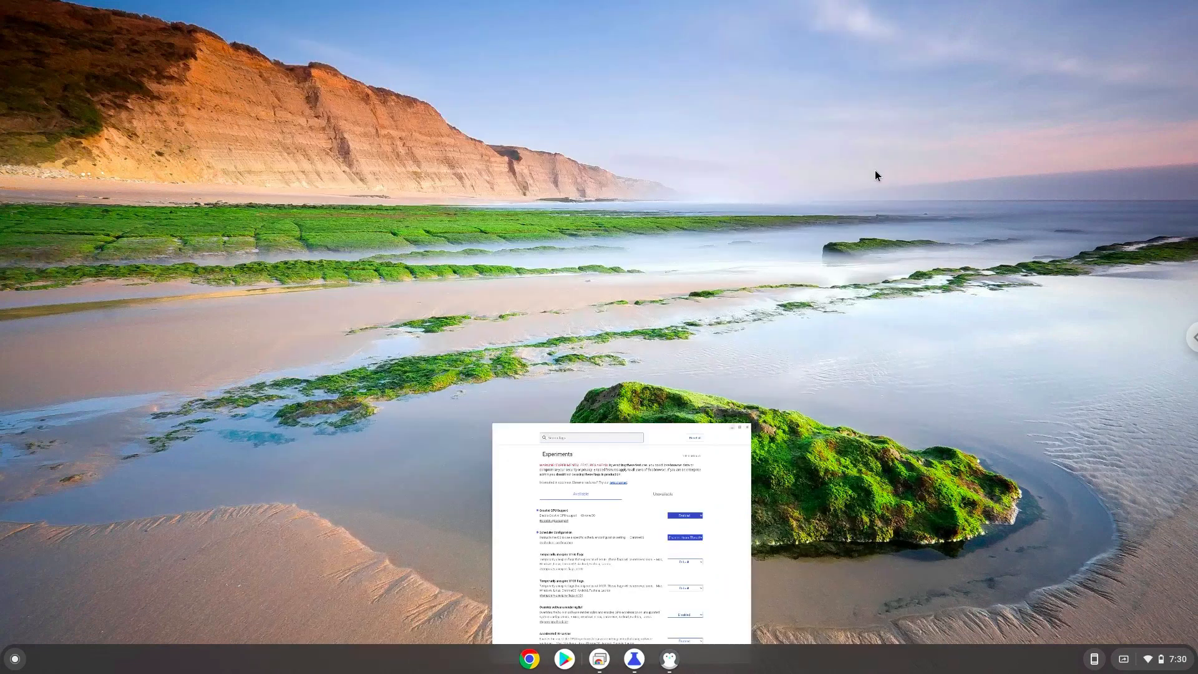
left_click(748, 427)
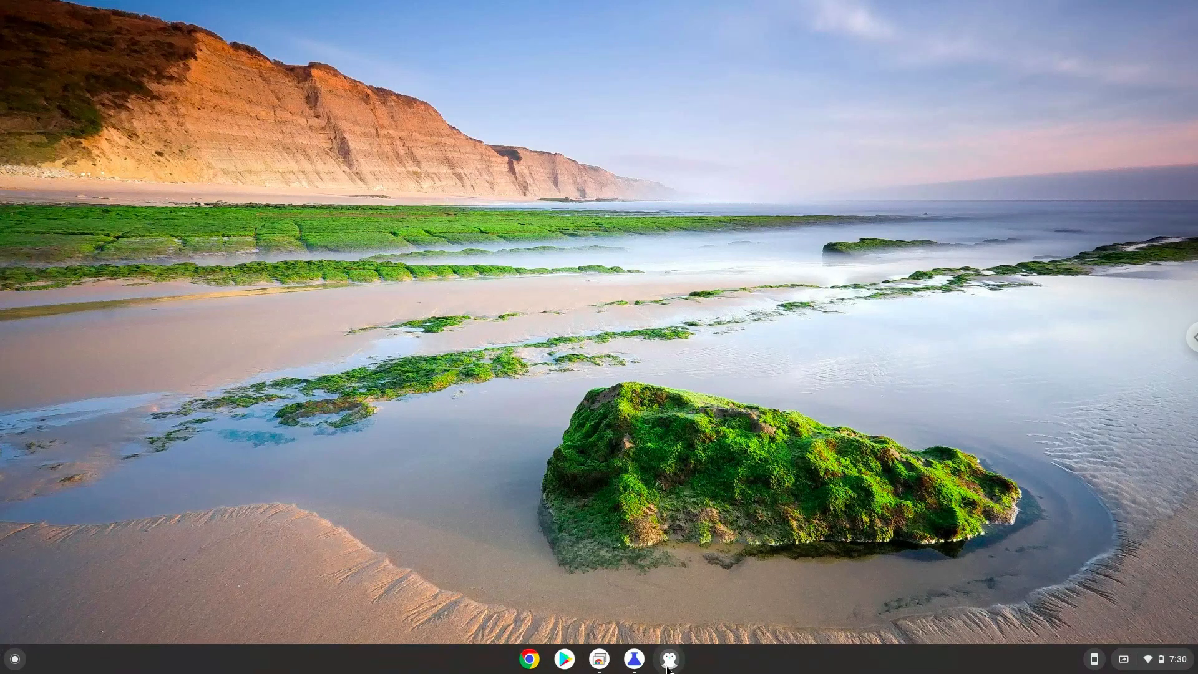
Launch Blender from the shelf, start a General scene and browse the Help and Render menus.
left_click(668, 659)
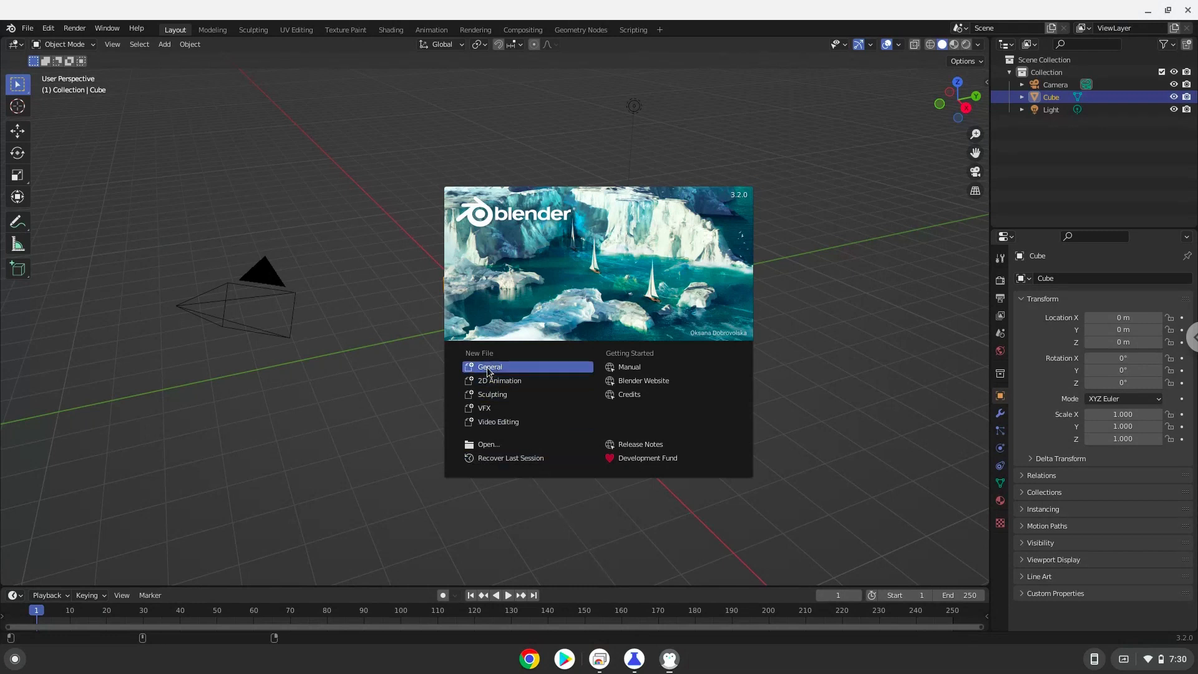
left_click(489, 367)
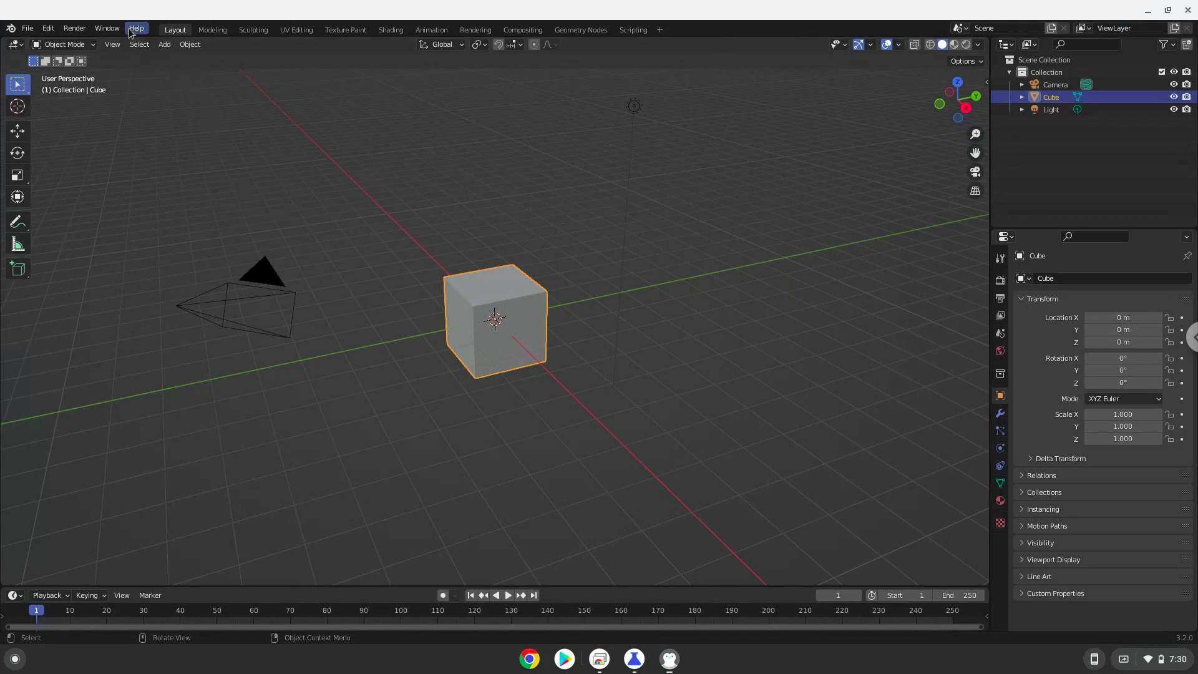
left_click(136, 28)
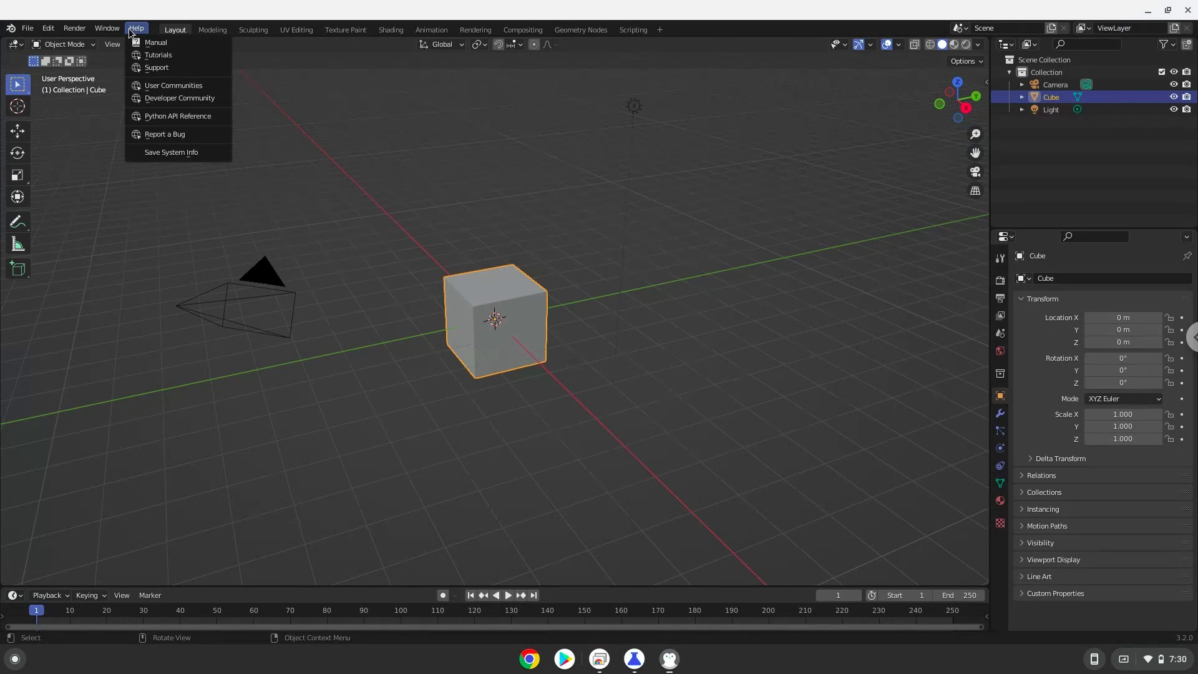
mouse_move(111, 33)
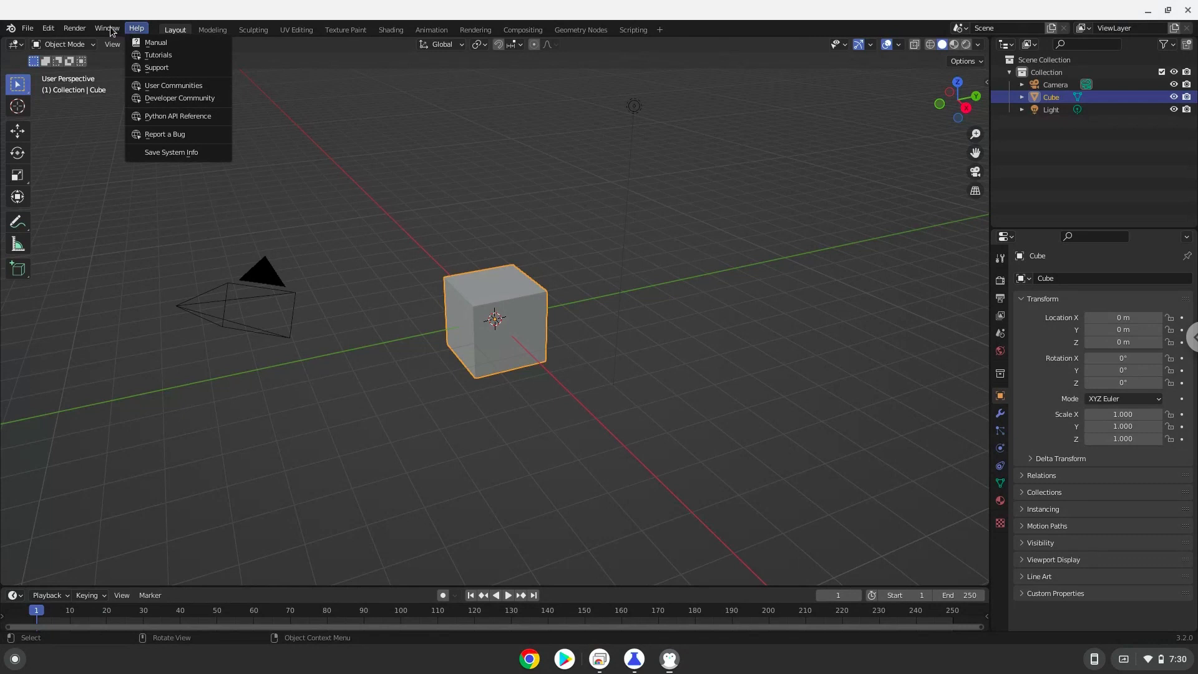
left_click(75, 27)
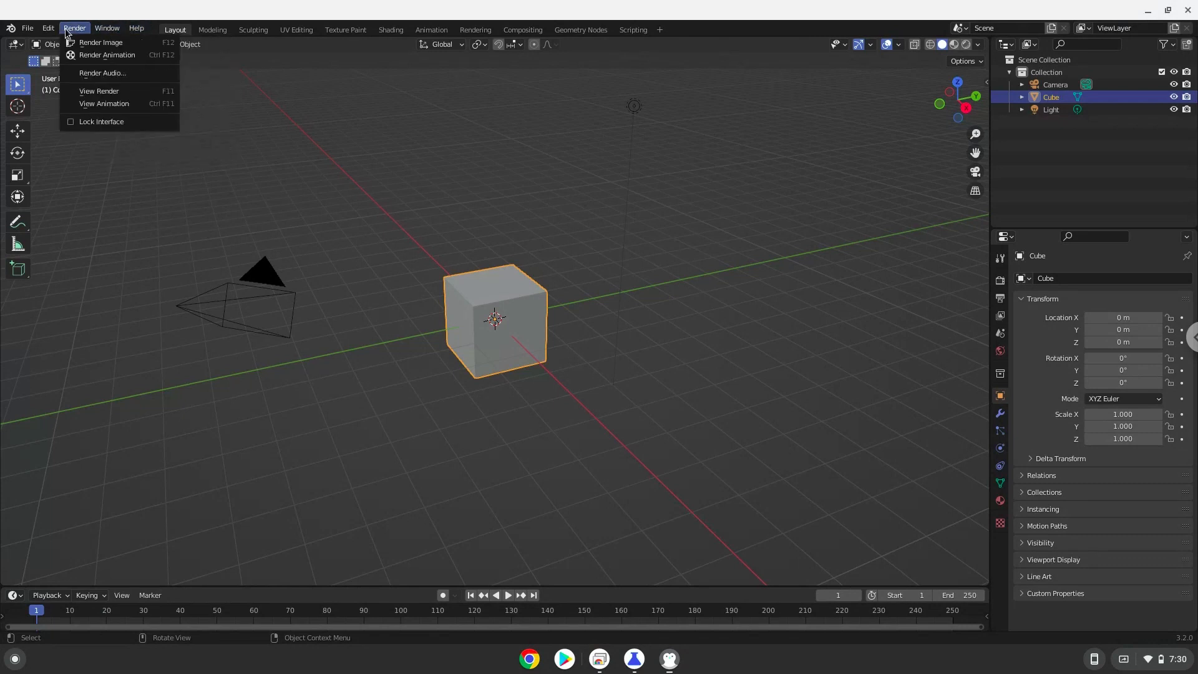
Show About Blender from the logo menu, confirming version 3.2.0.
left_click(28, 27)
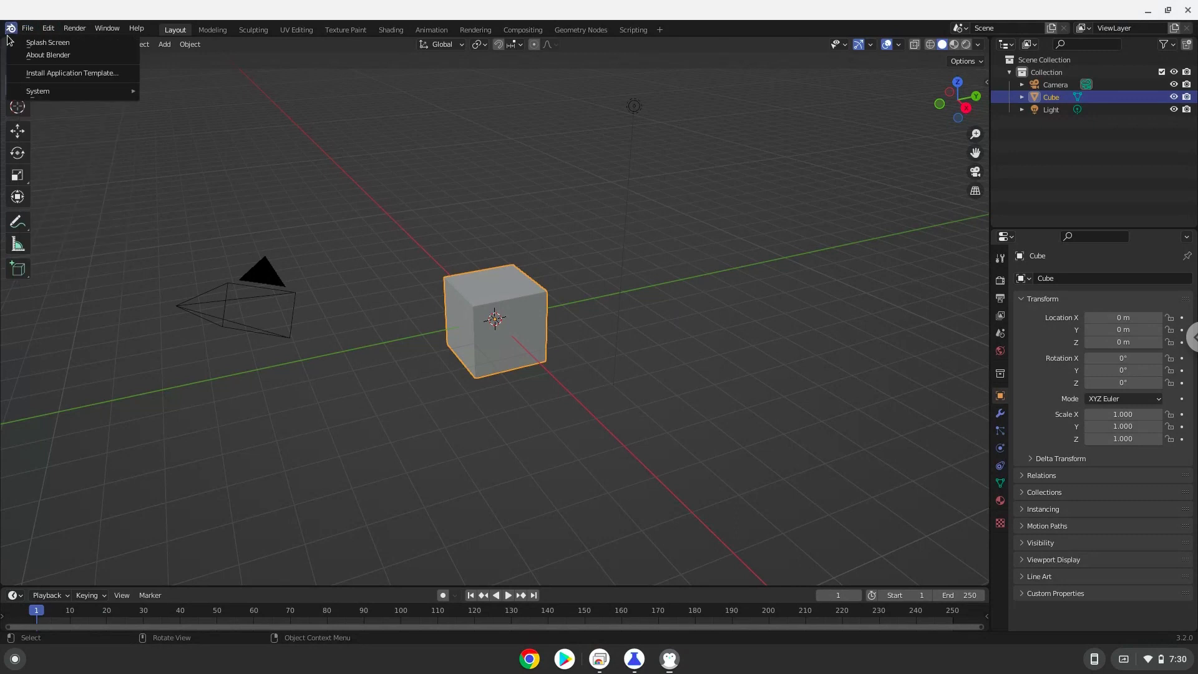
left_click(45, 55)
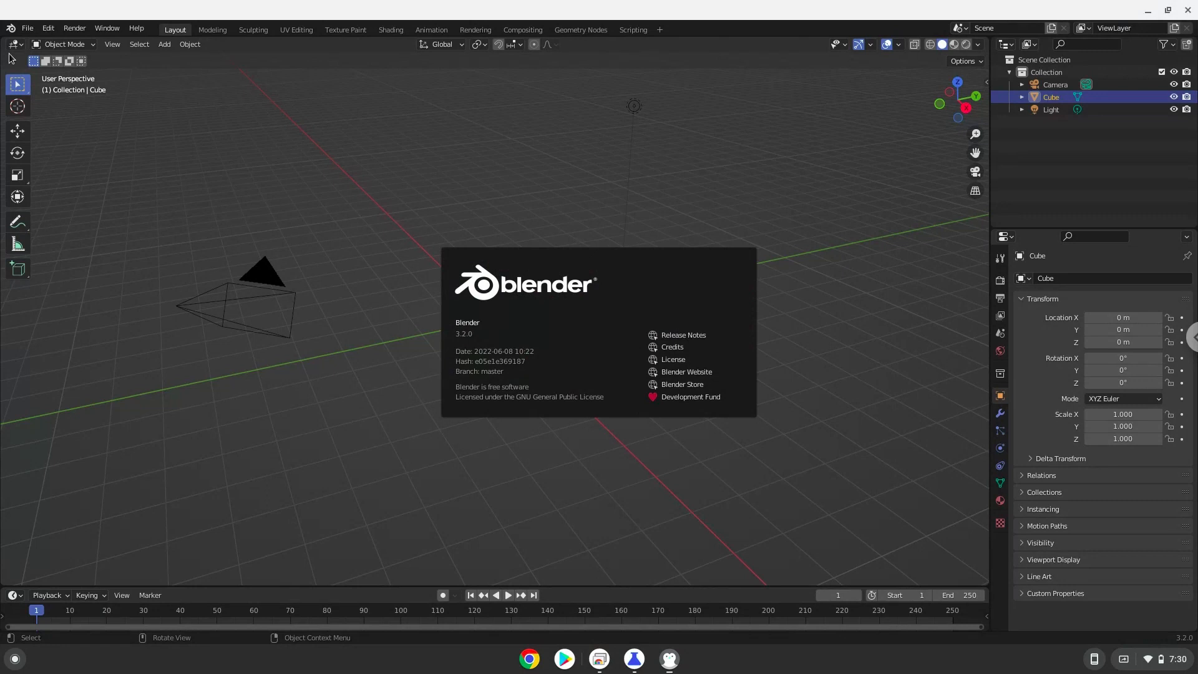
mouse_move(12, 60)
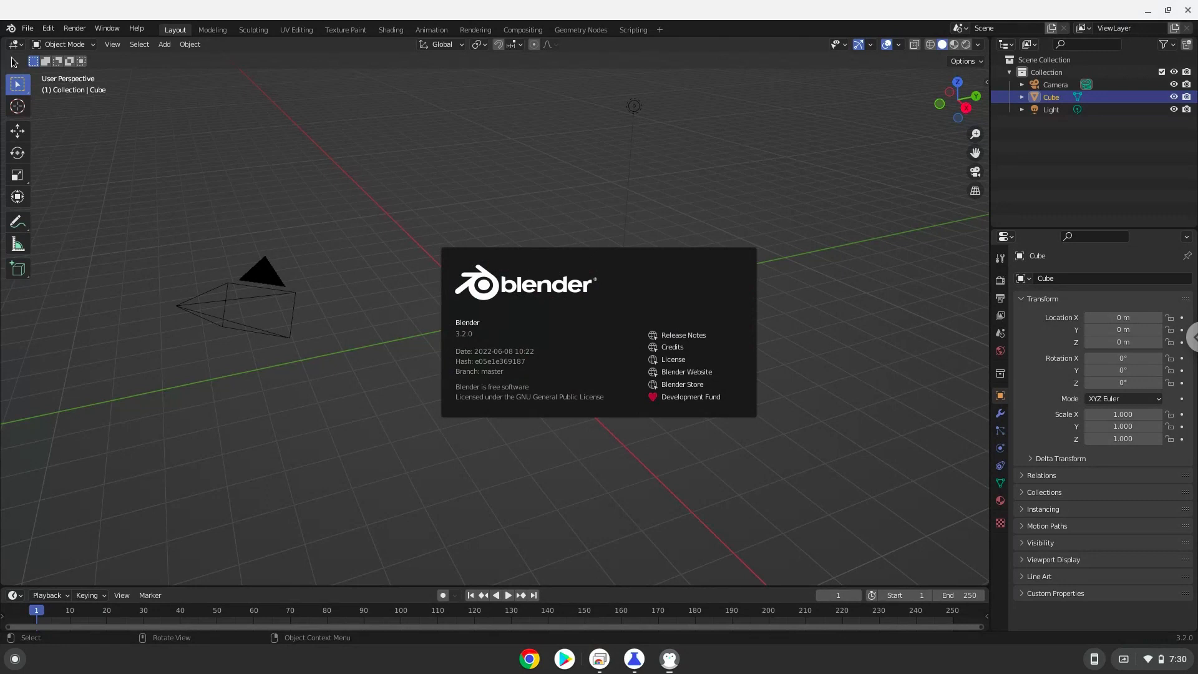